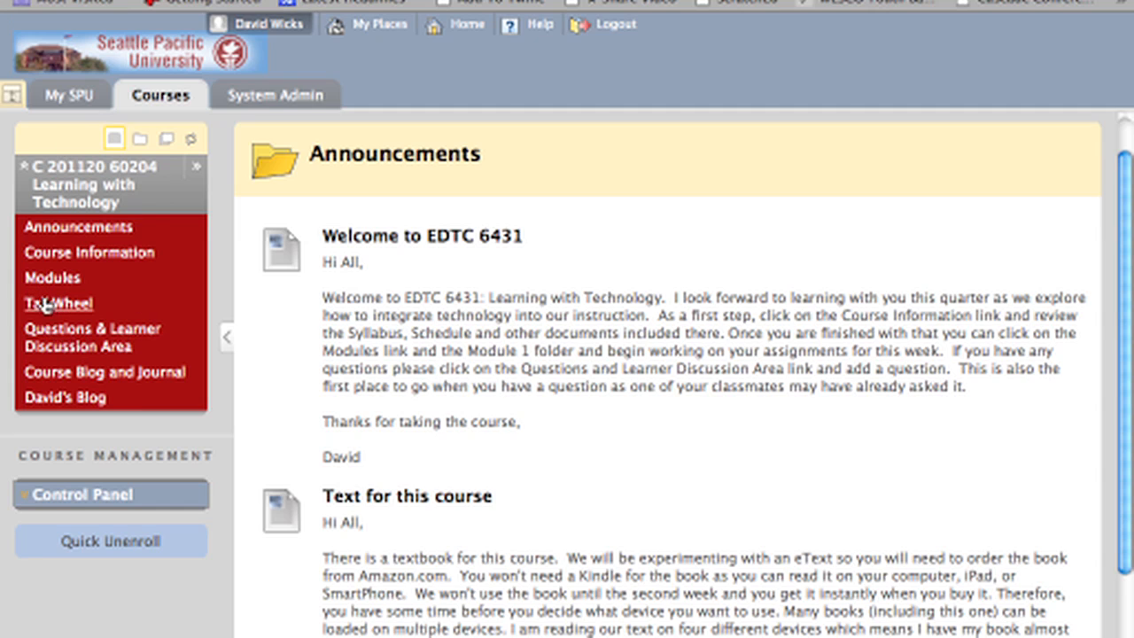
mouse_move(58, 305)
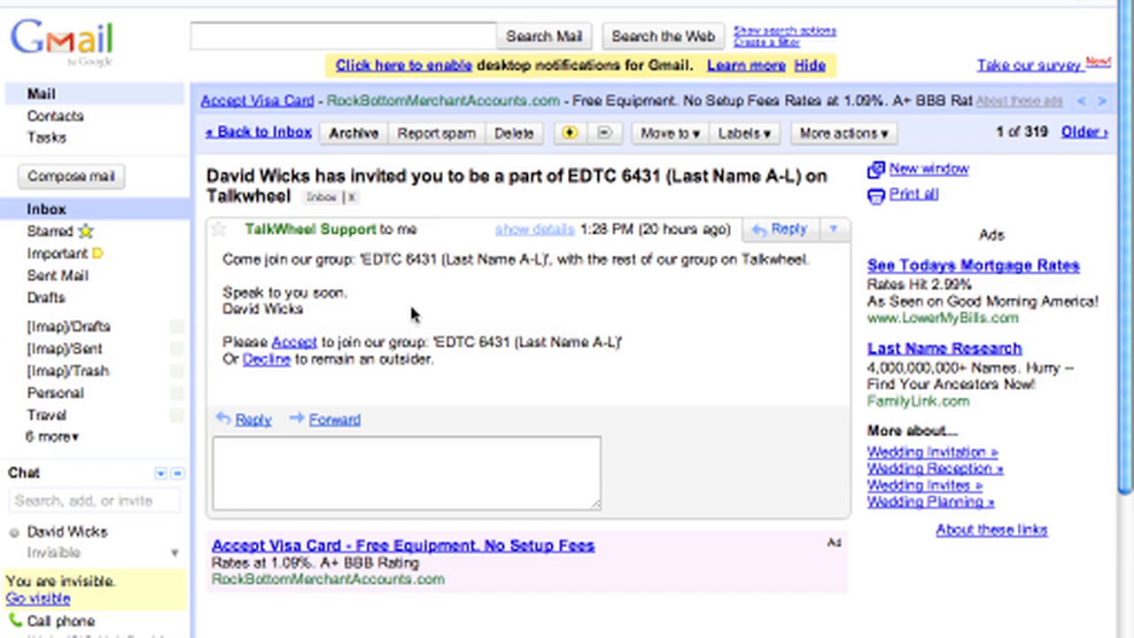
mouse_move(461, 318)
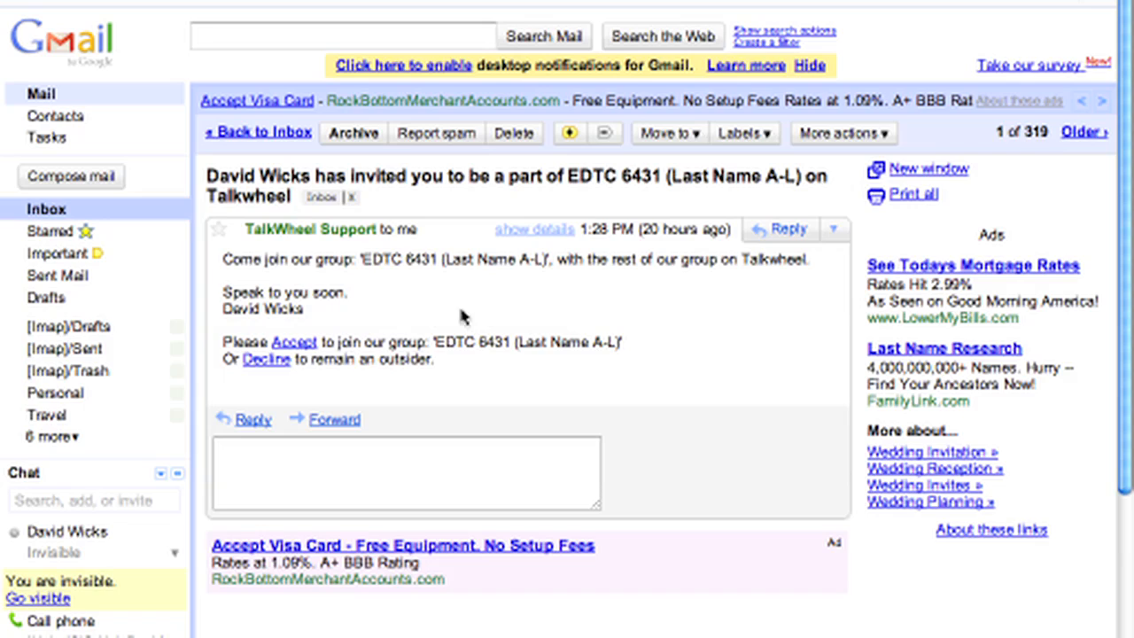
mouse_move(528, 316)
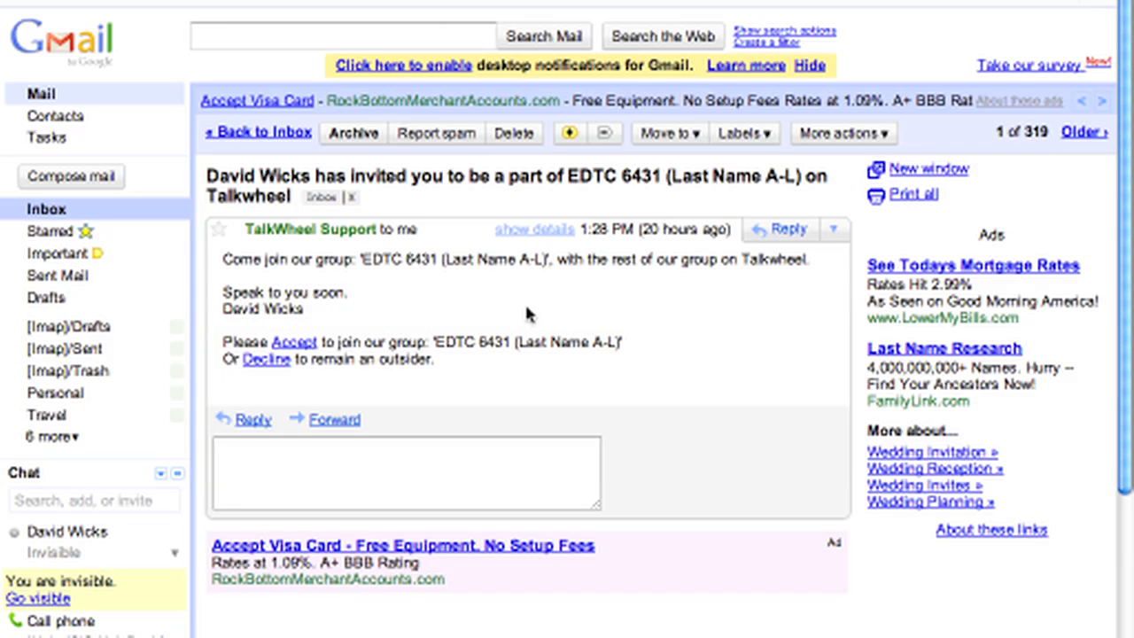
mouse_move(546, 371)
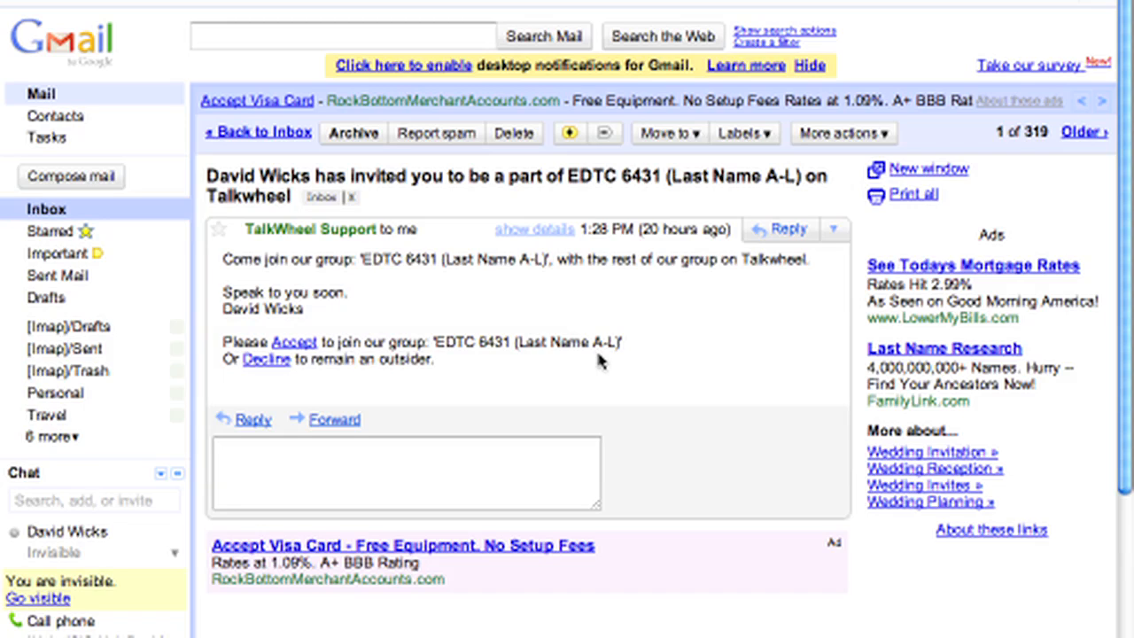
mouse_move(468, 391)
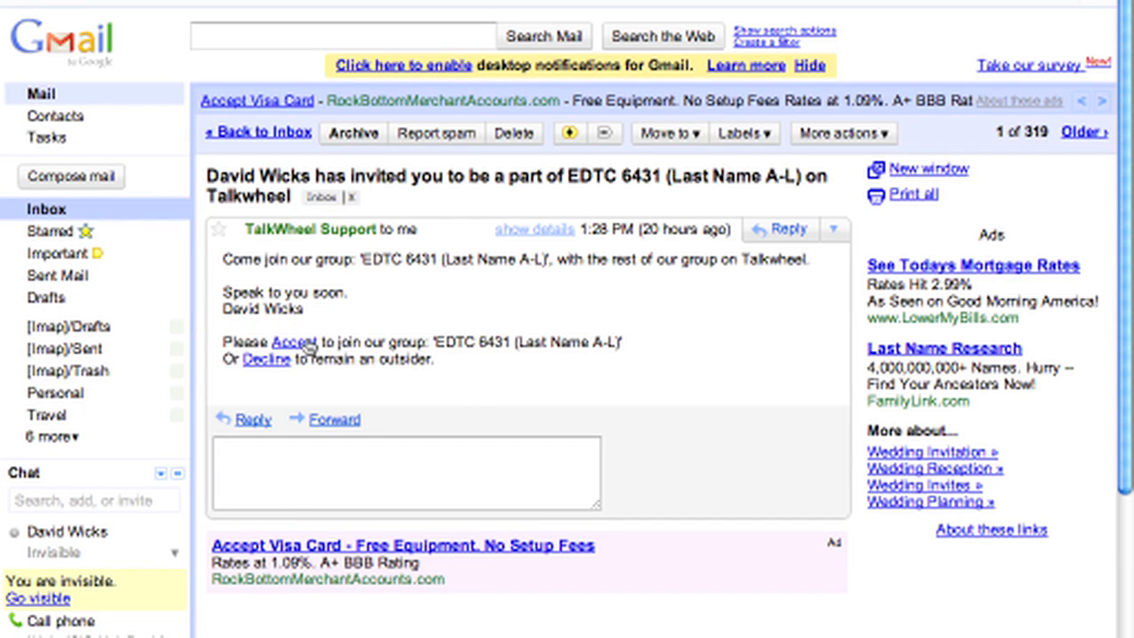
Step: Accept the emailed invitation to the EDTC 6431 group
left_click(299, 343)
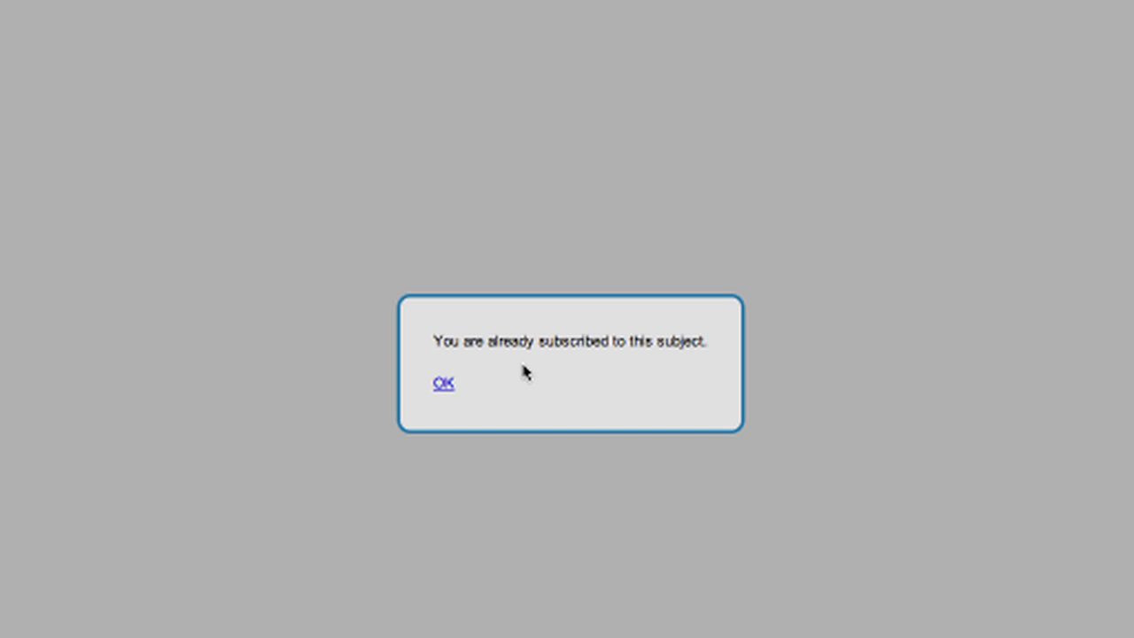
mouse_move(507, 390)
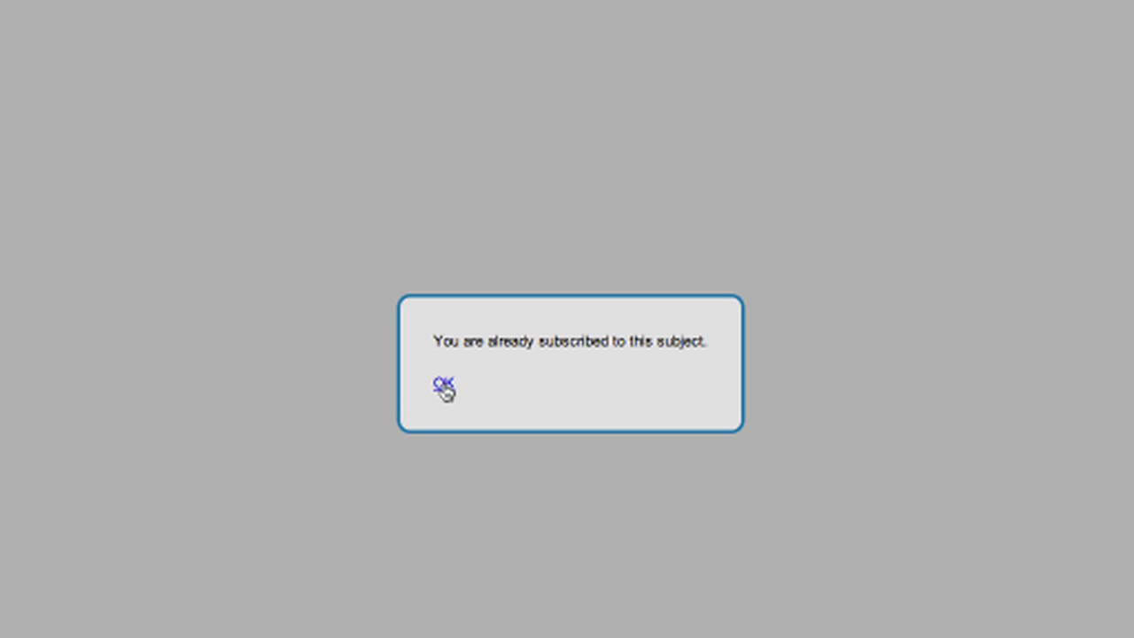
Step: Dismiss the already-subscribed notice and go to the Talkwheel home page
left_click(443, 387)
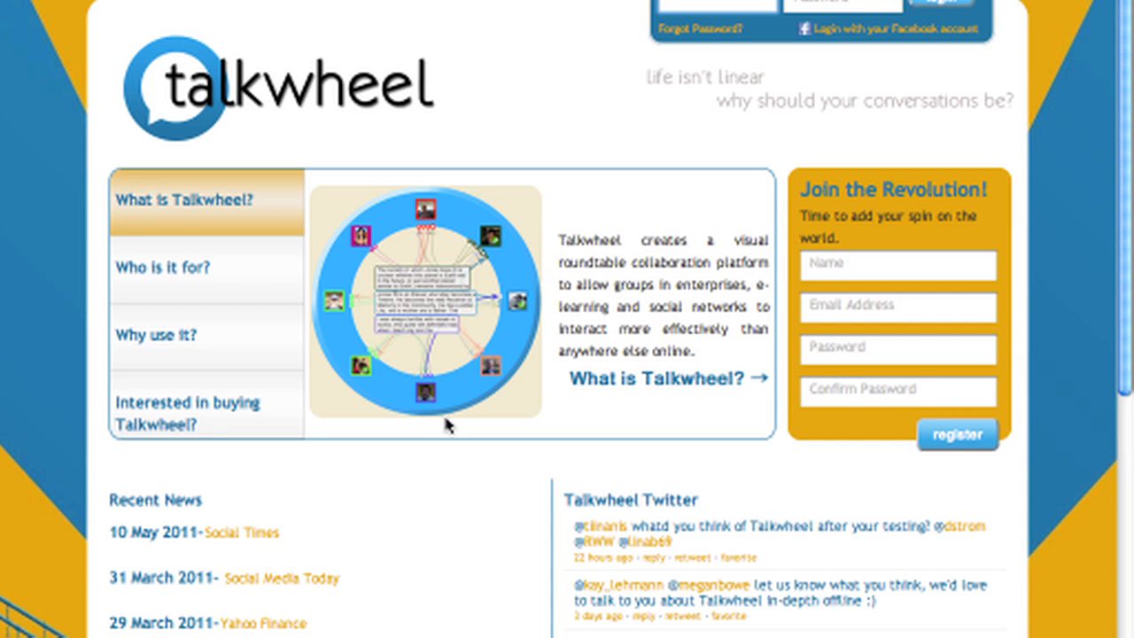
mouse_move(503, 115)
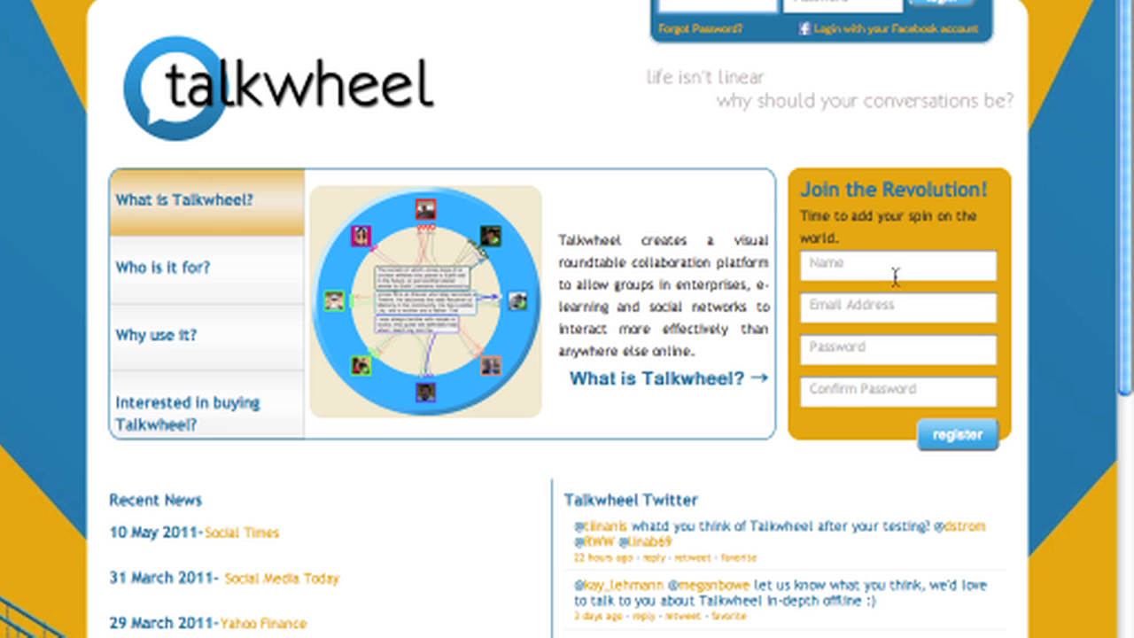
mouse_move(915, 344)
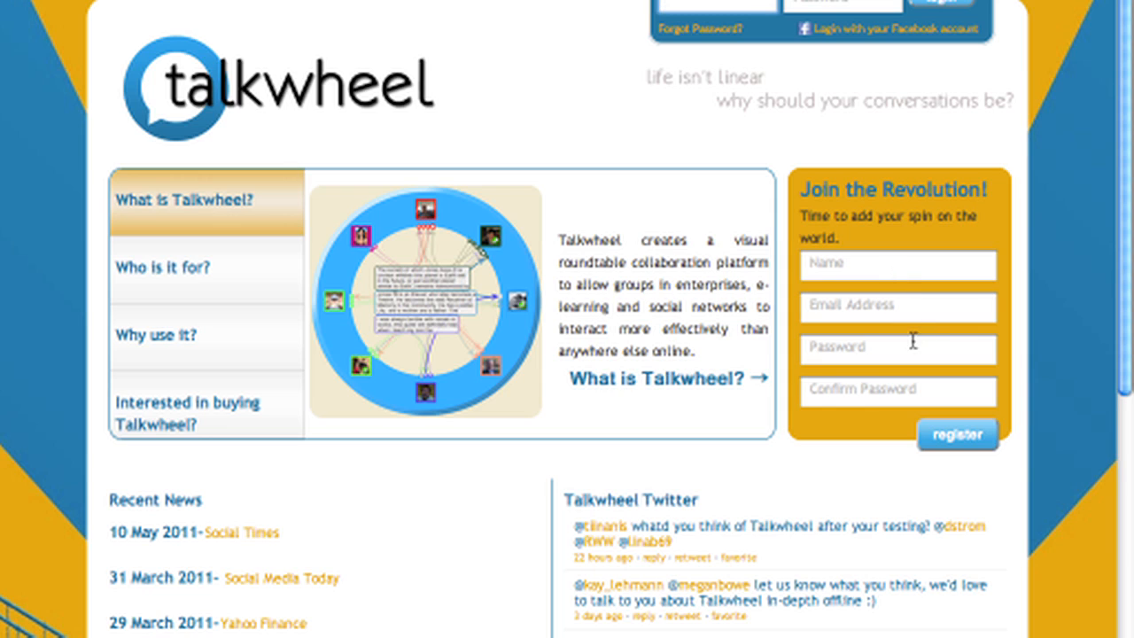
mouse_move(741, 203)
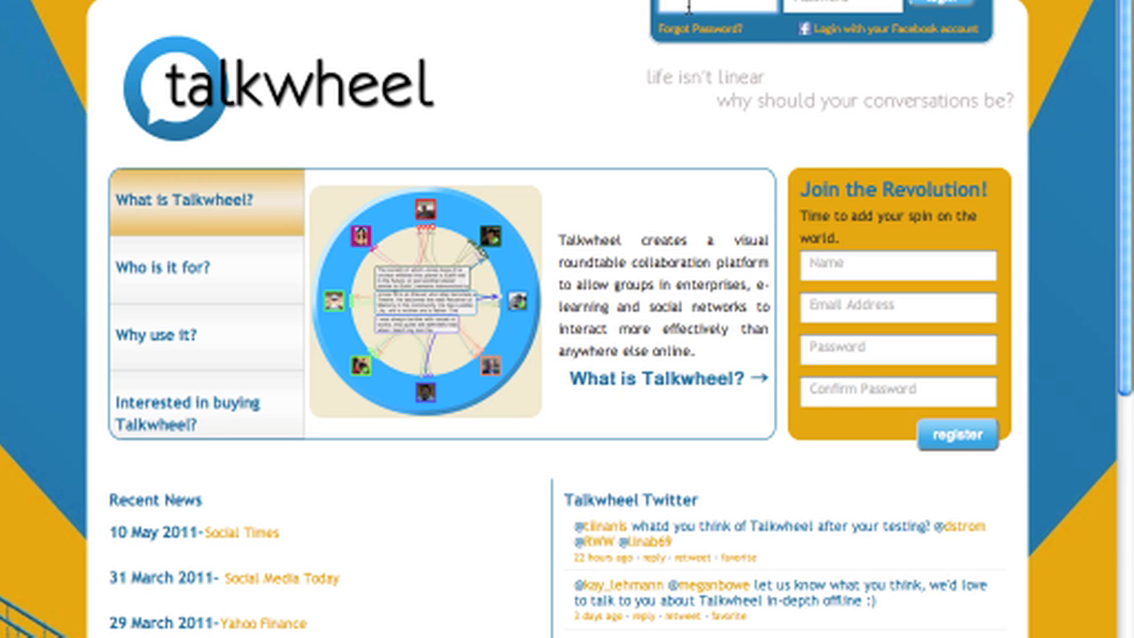
left_click(712, 3)
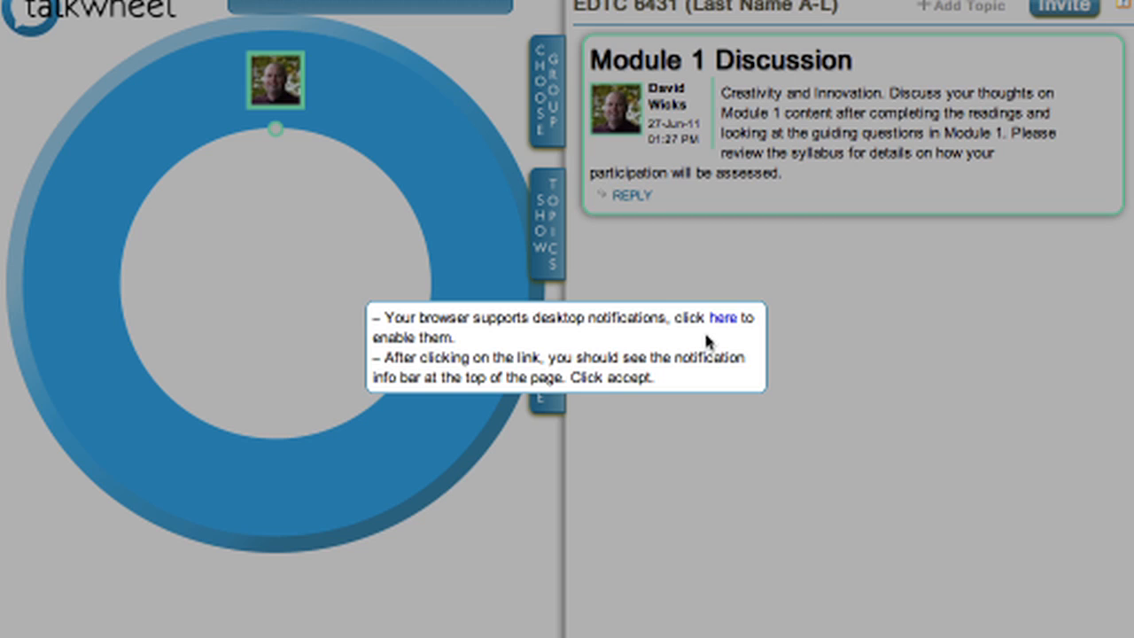
mouse_move(725, 319)
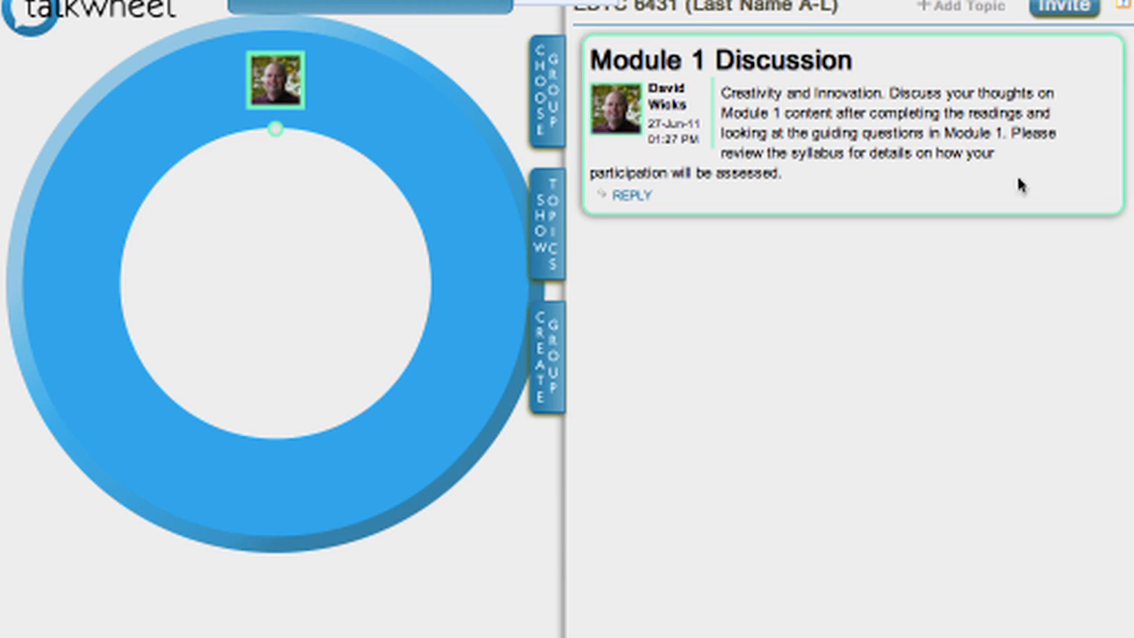
mouse_move(918, 280)
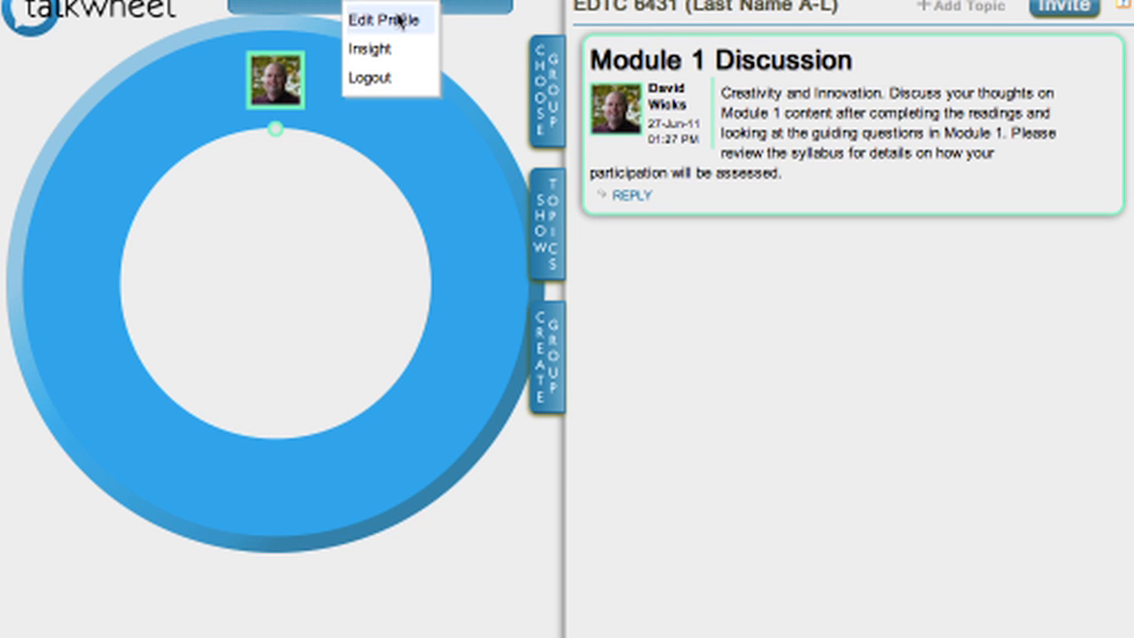
left_click(383, 20)
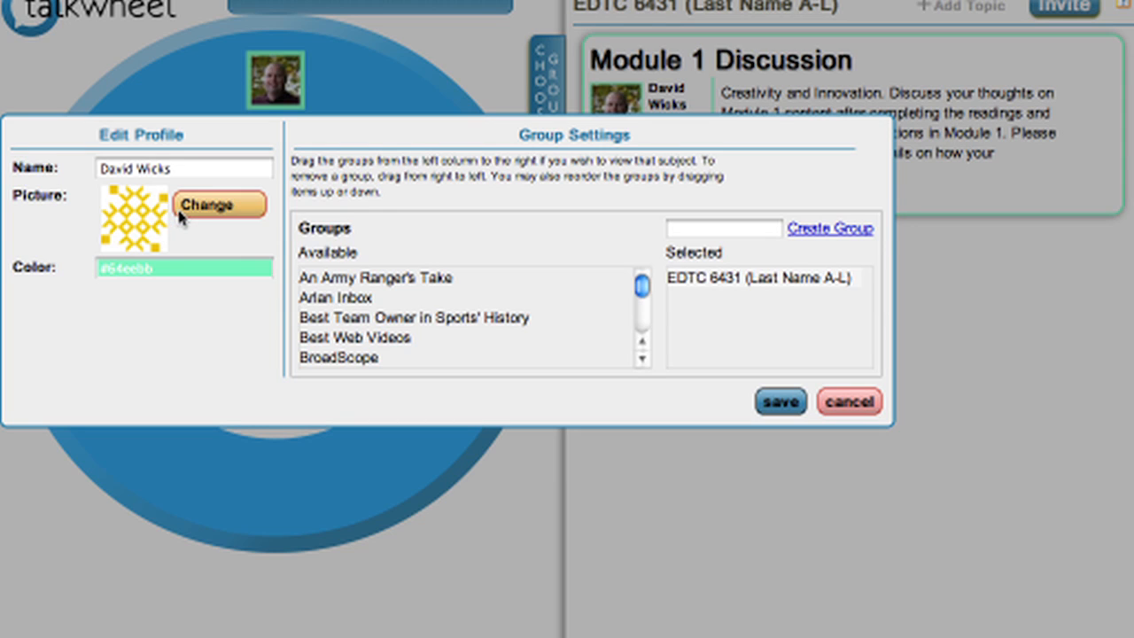
mouse_move(216, 234)
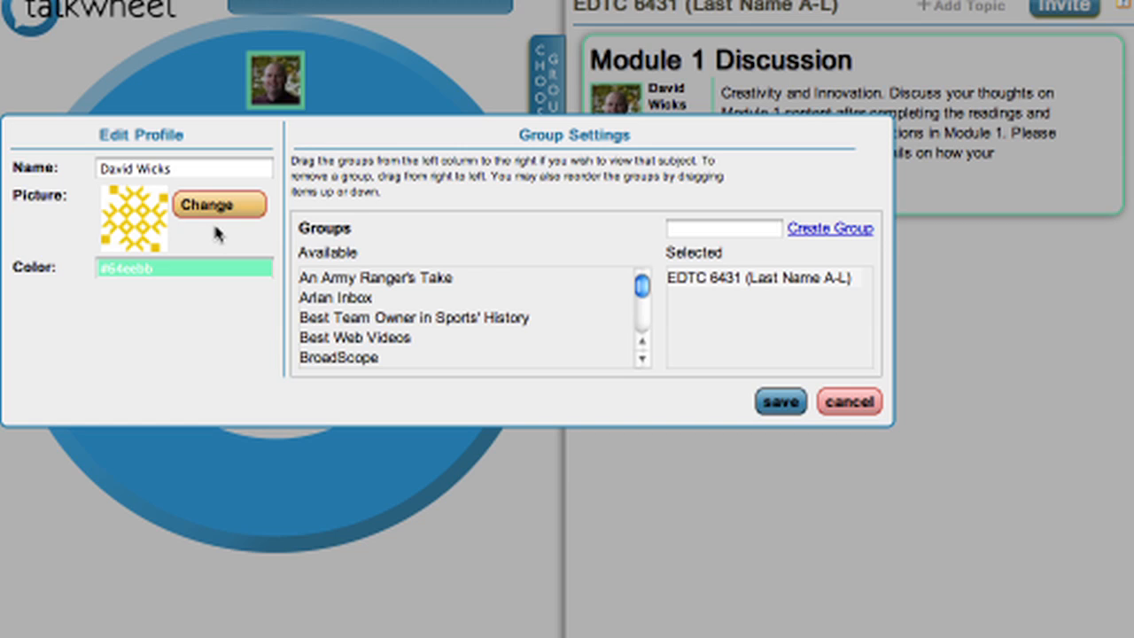
mouse_move(205, 238)
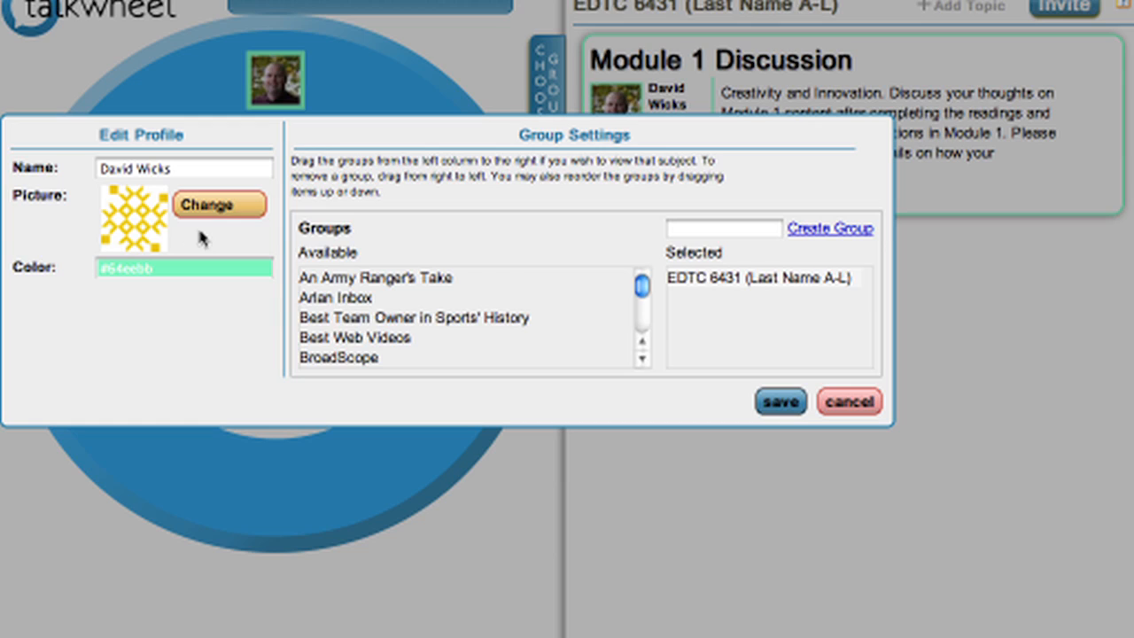
mouse_move(195, 234)
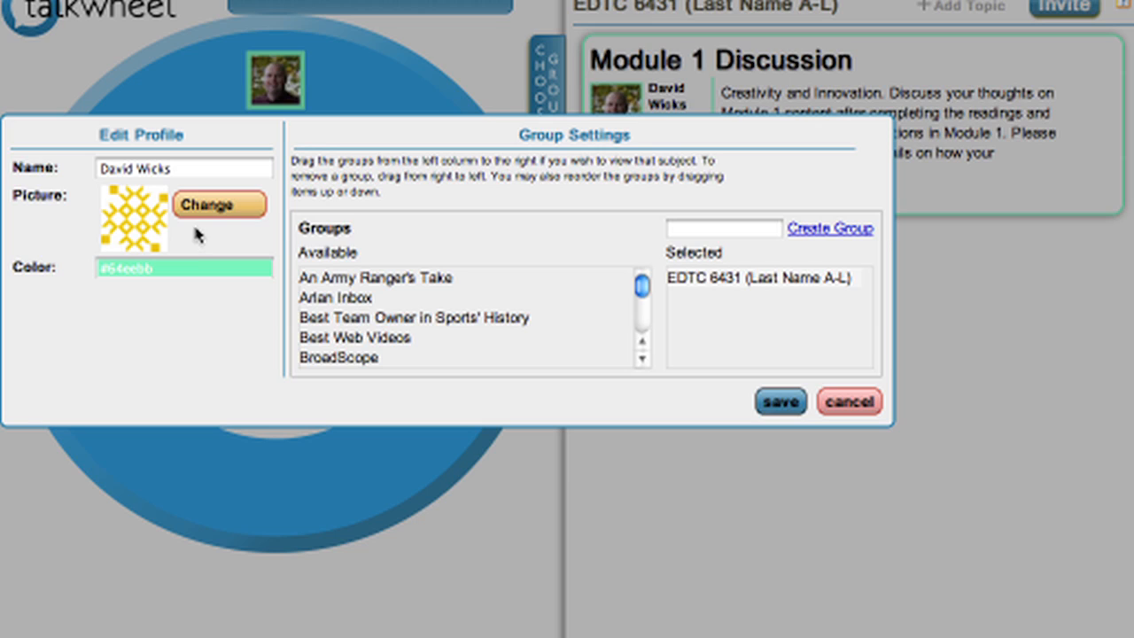
mouse_move(776, 308)
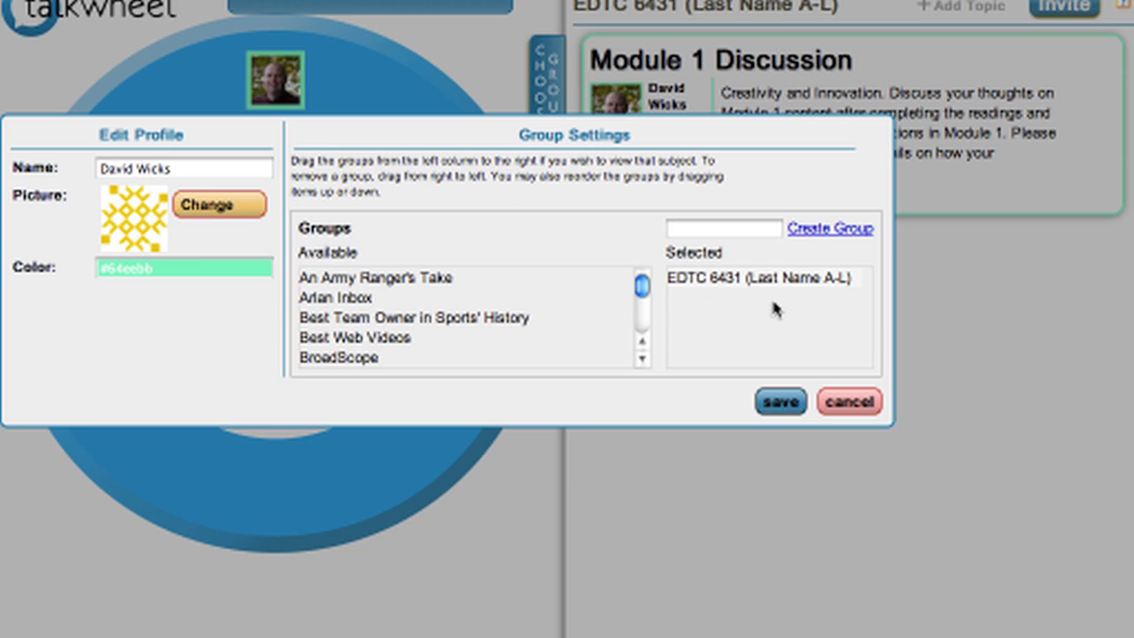
mouse_move(759, 280)
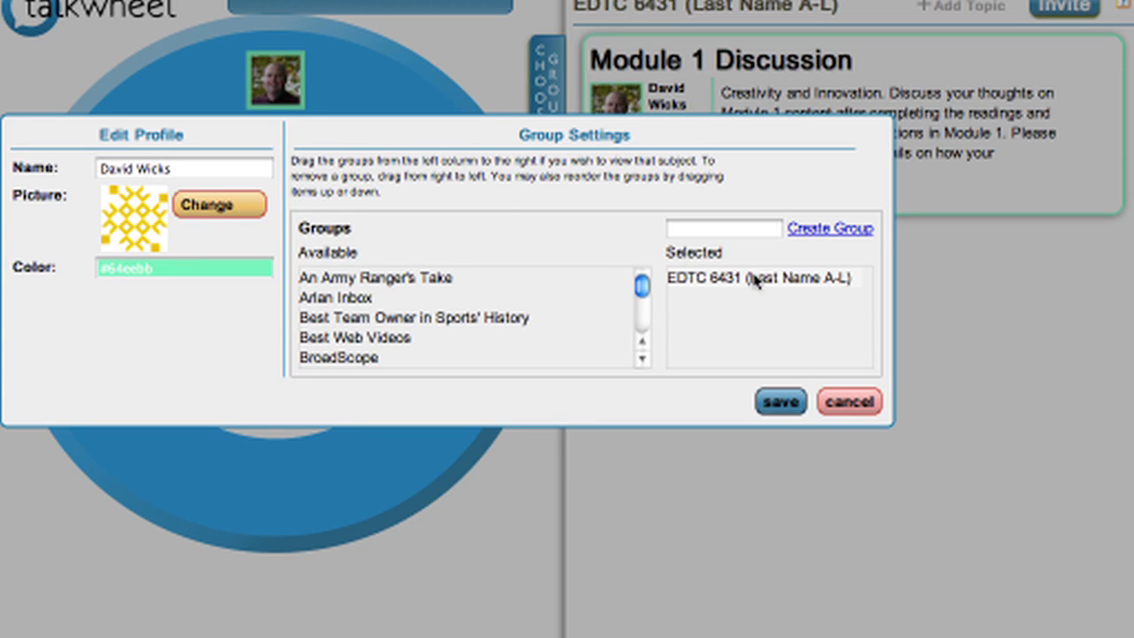
mouse_move(723, 285)
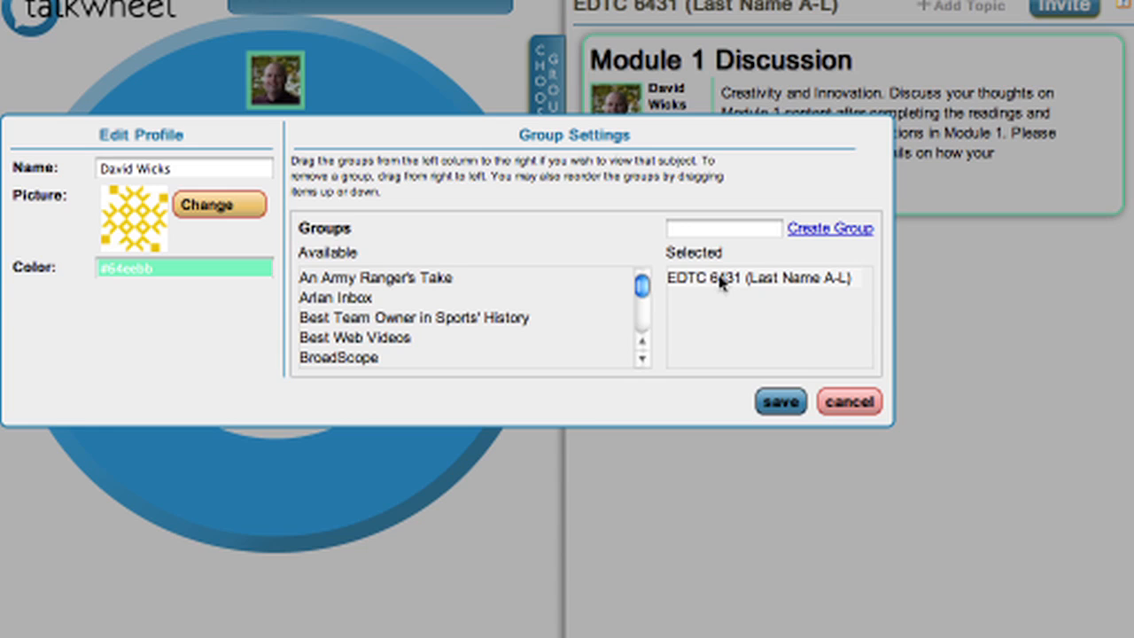
mouse_move(681, 290)
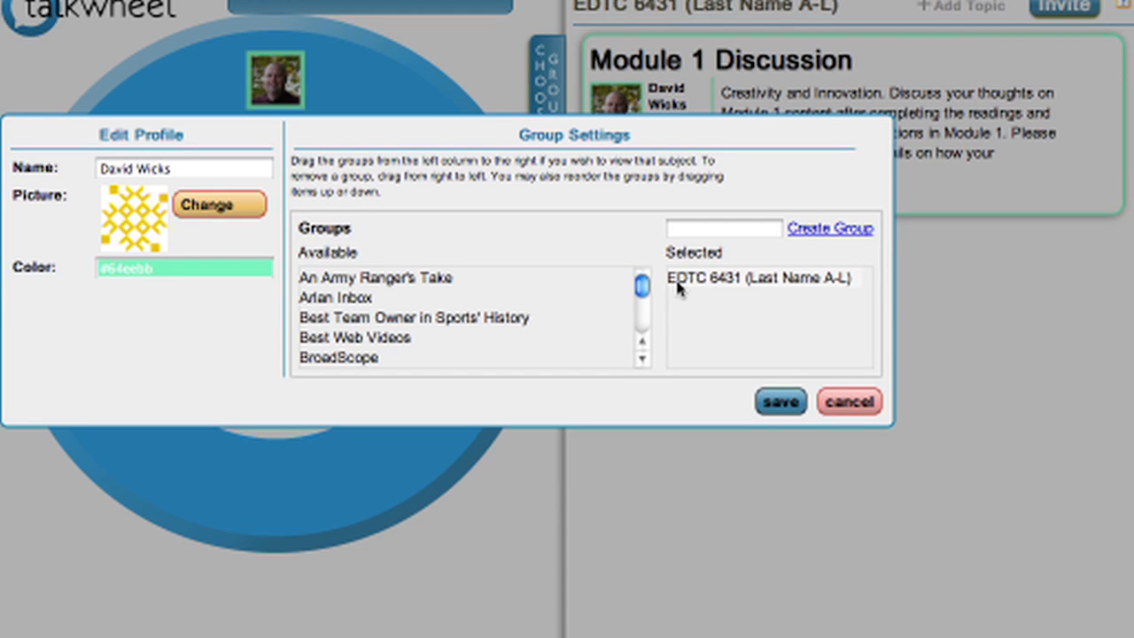
mouse_move(609, 421)
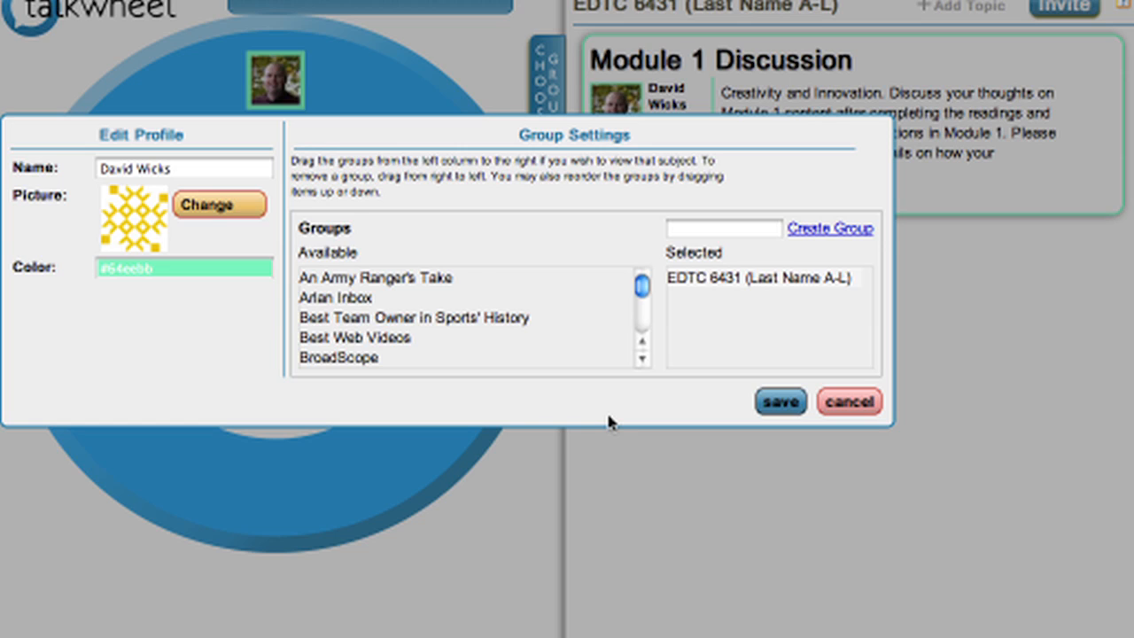
mouse_move(600, 383)
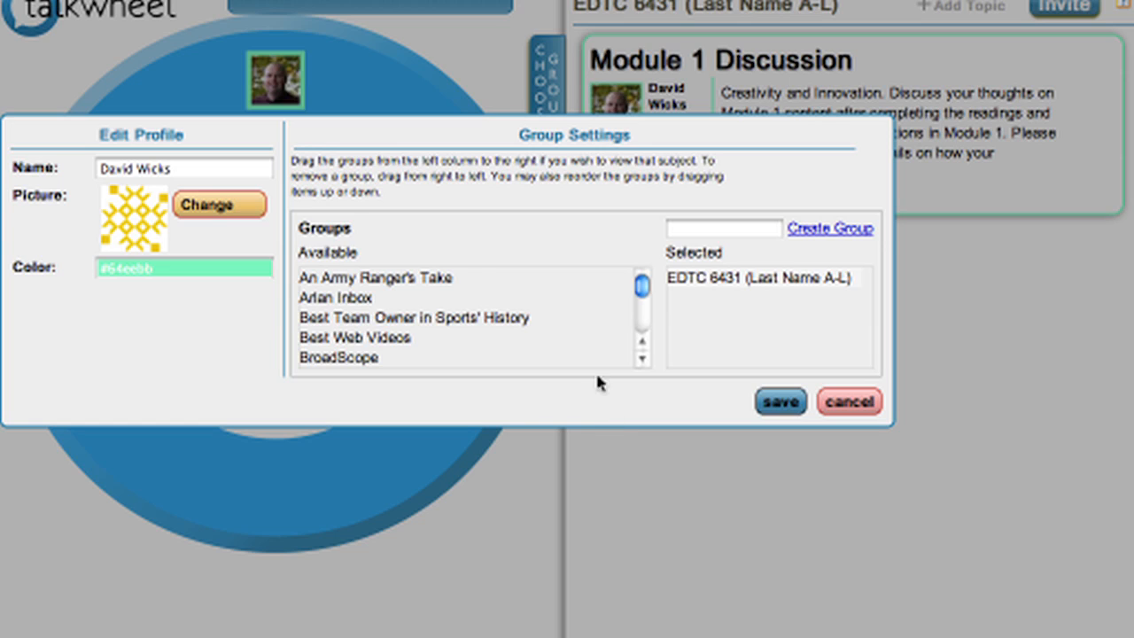
mouse_move(613, 227)
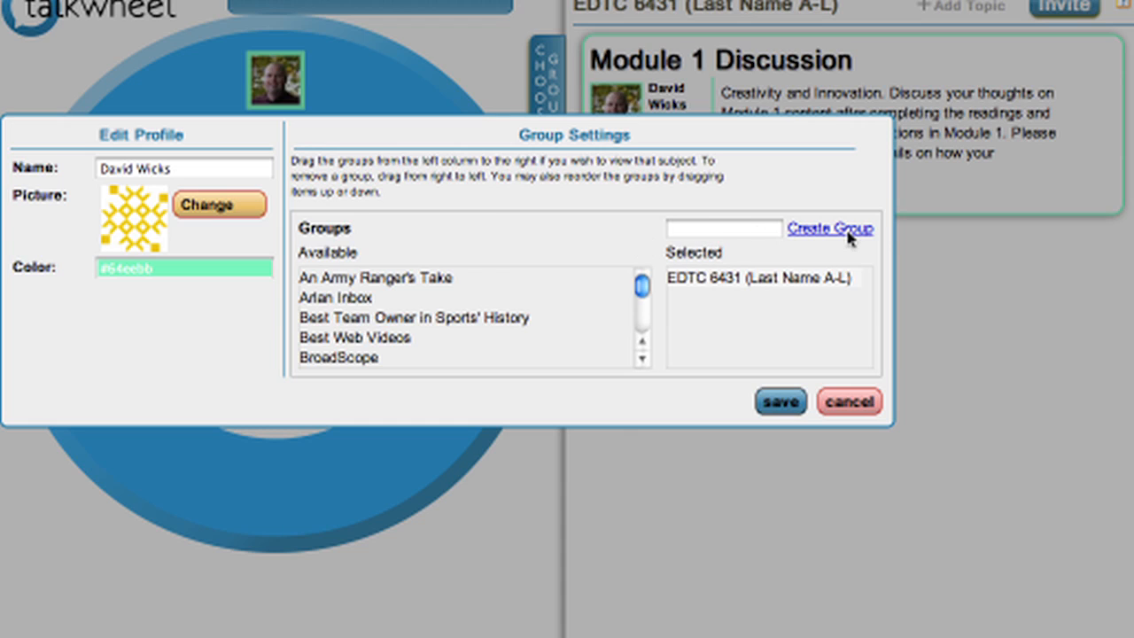
mouse_move(581, 221)
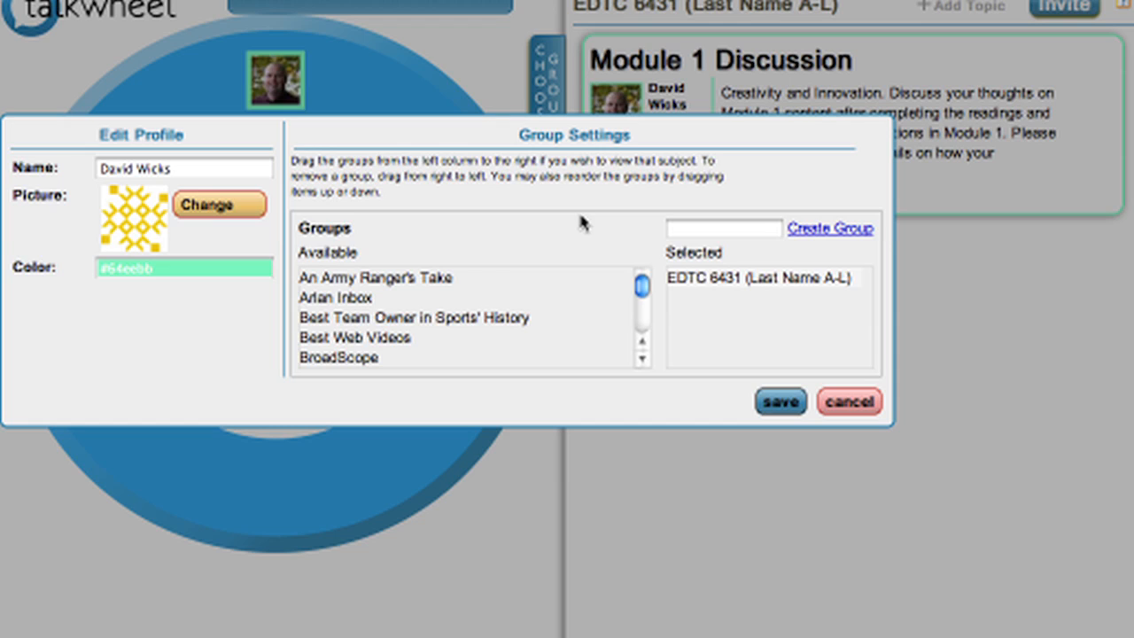
mouse_move(532, 213)
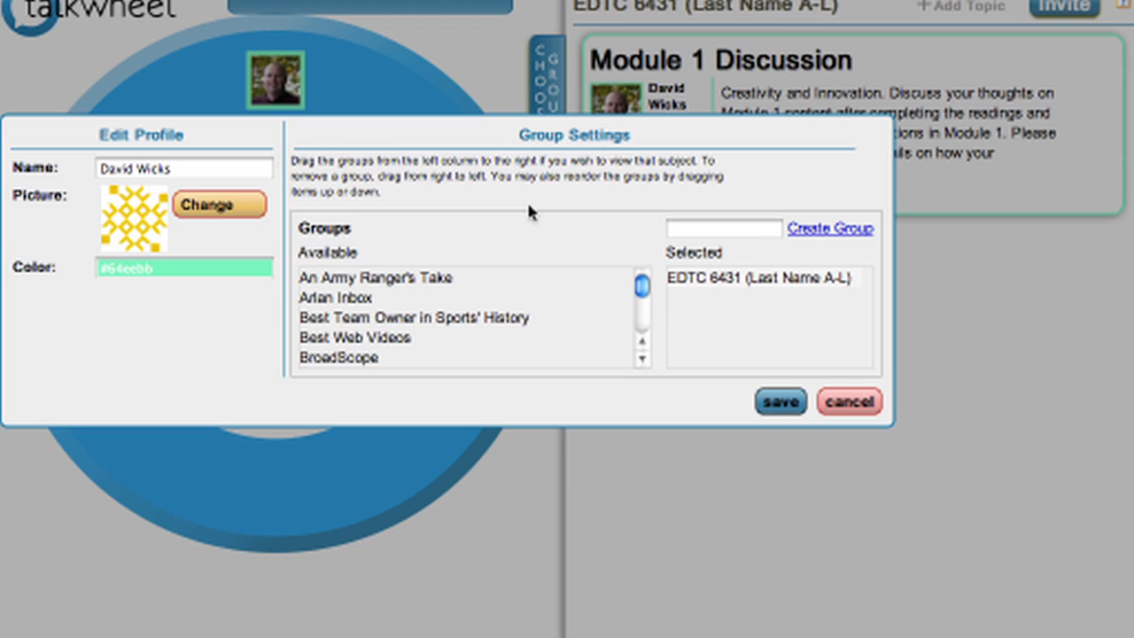
mouse_move(383, 347)
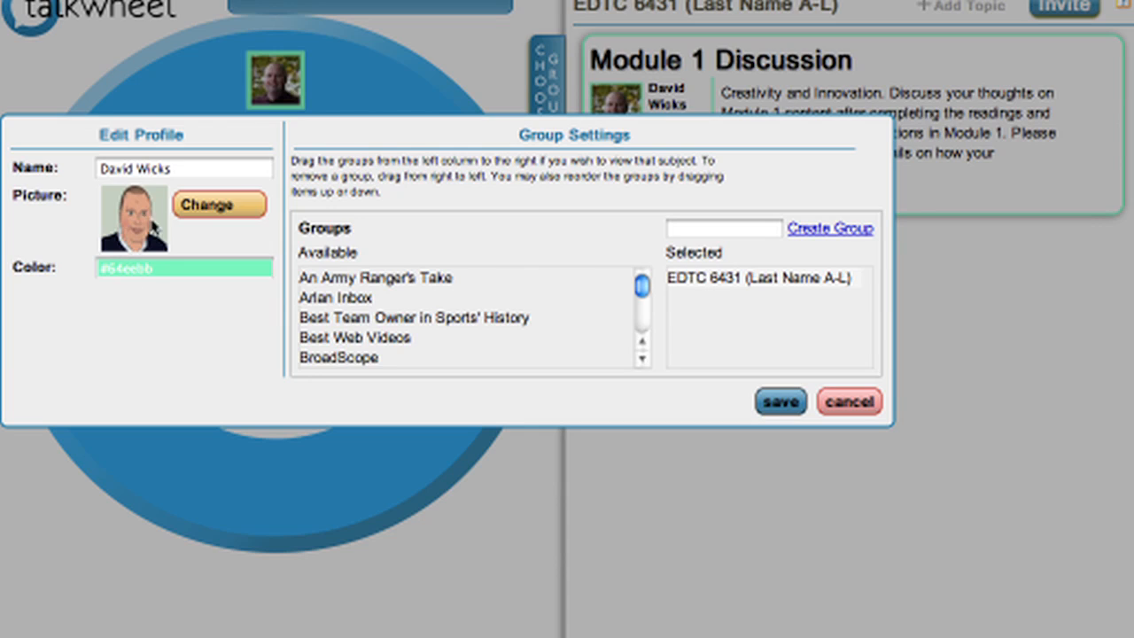
mouse_move(673, 415)
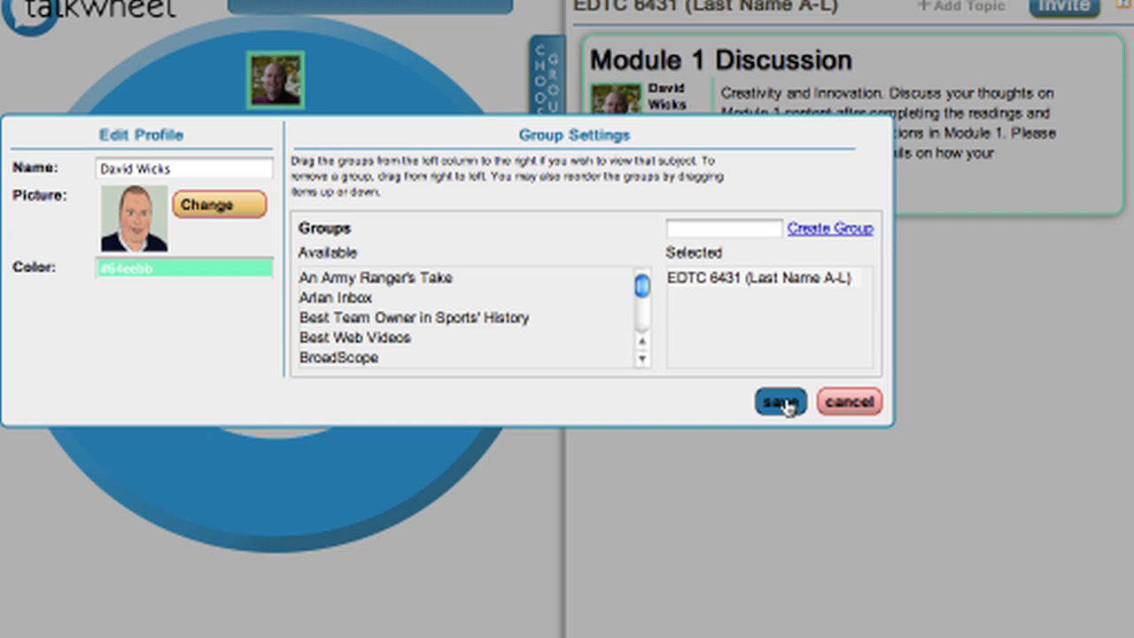
Step: Save the Edit Profile dialog with the new cartoon profile picture
left_click(779, 400)
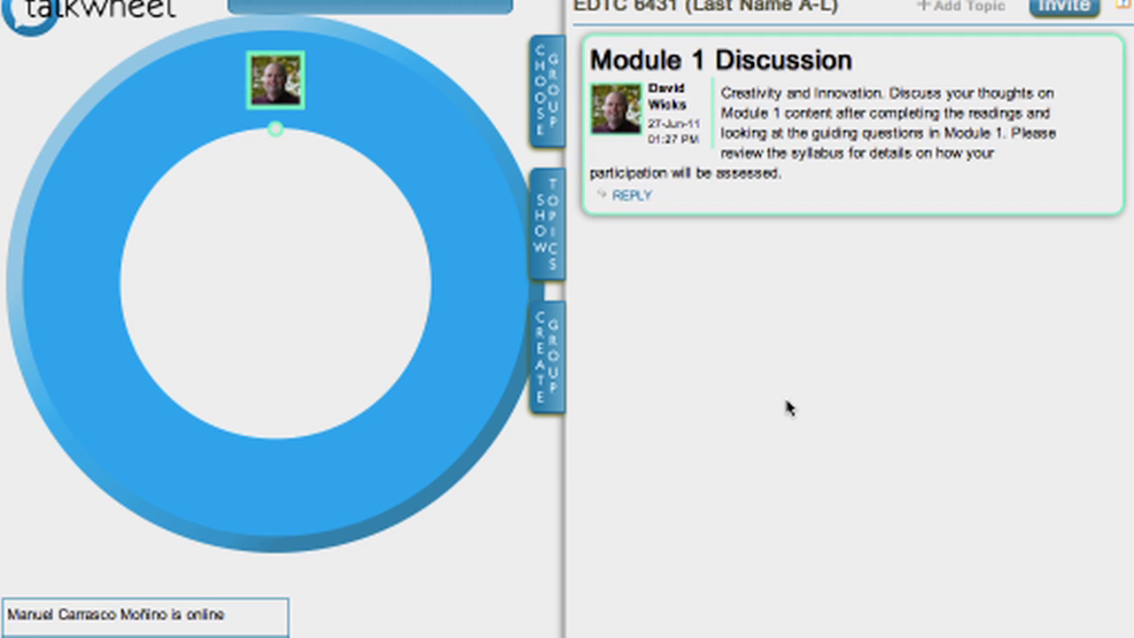
mouse_move(326, 191)
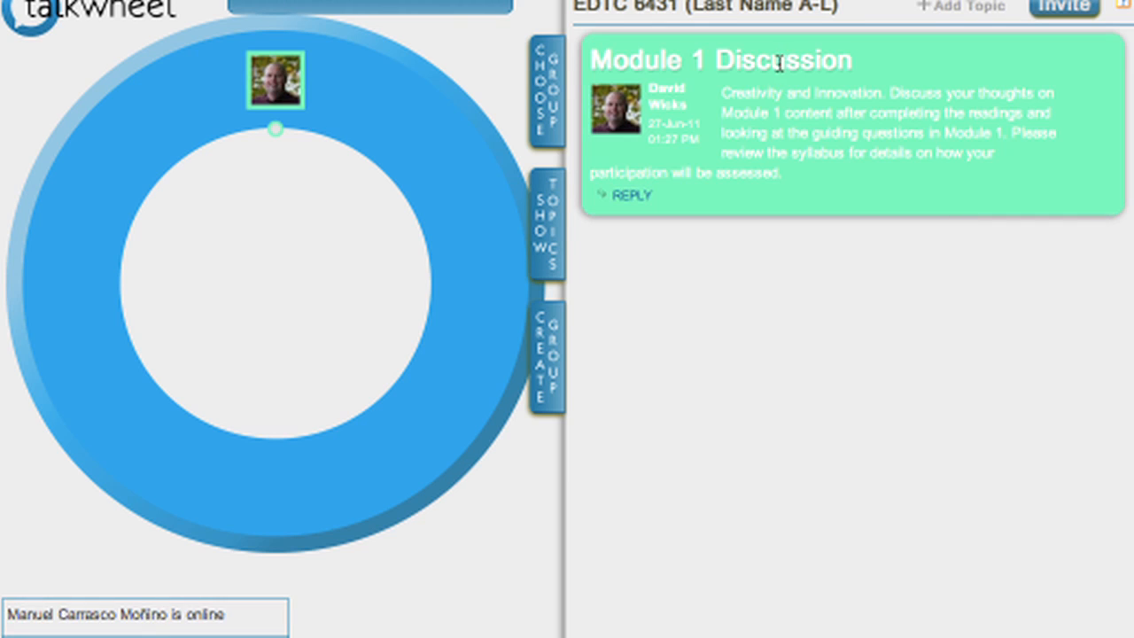
mouse_move(897, 150)
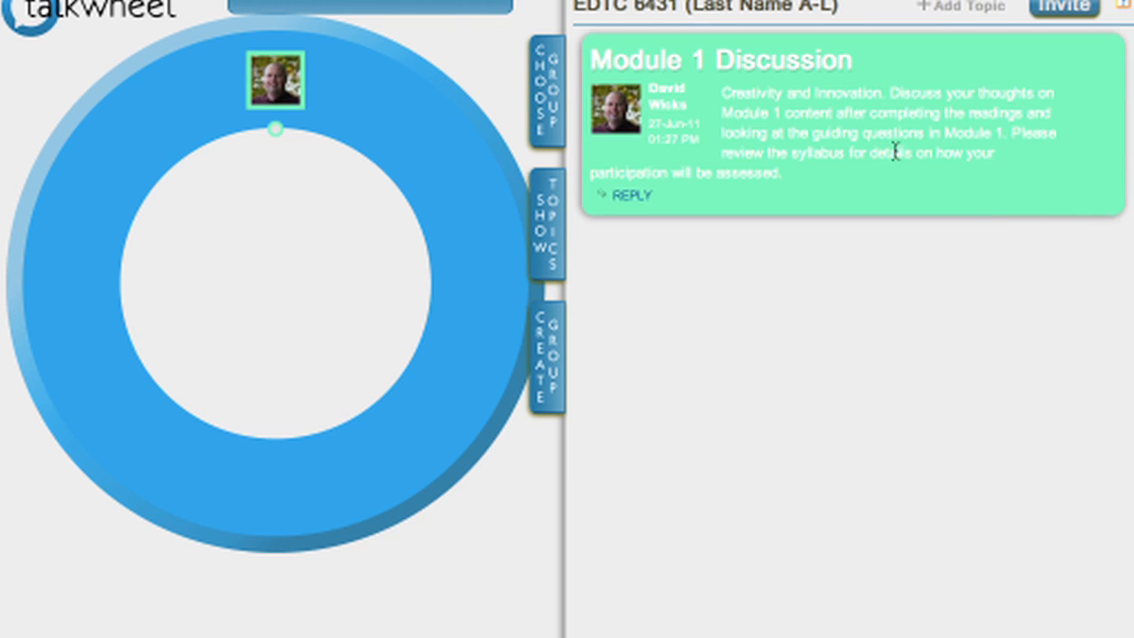
mouse_move(880, 220)
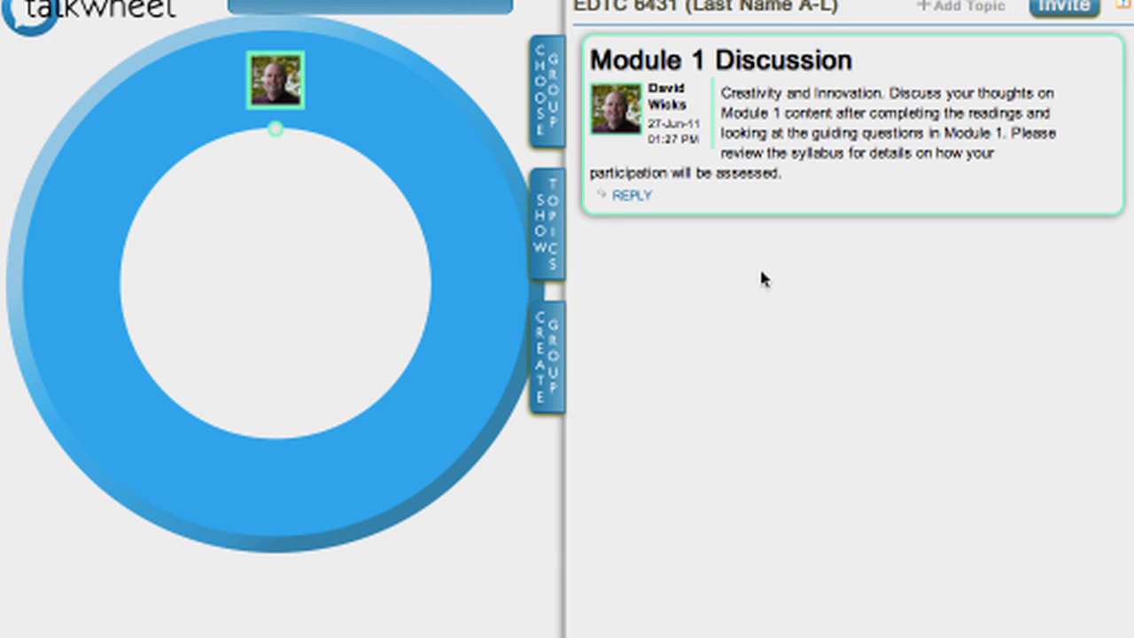
mouse_move(843, 273)
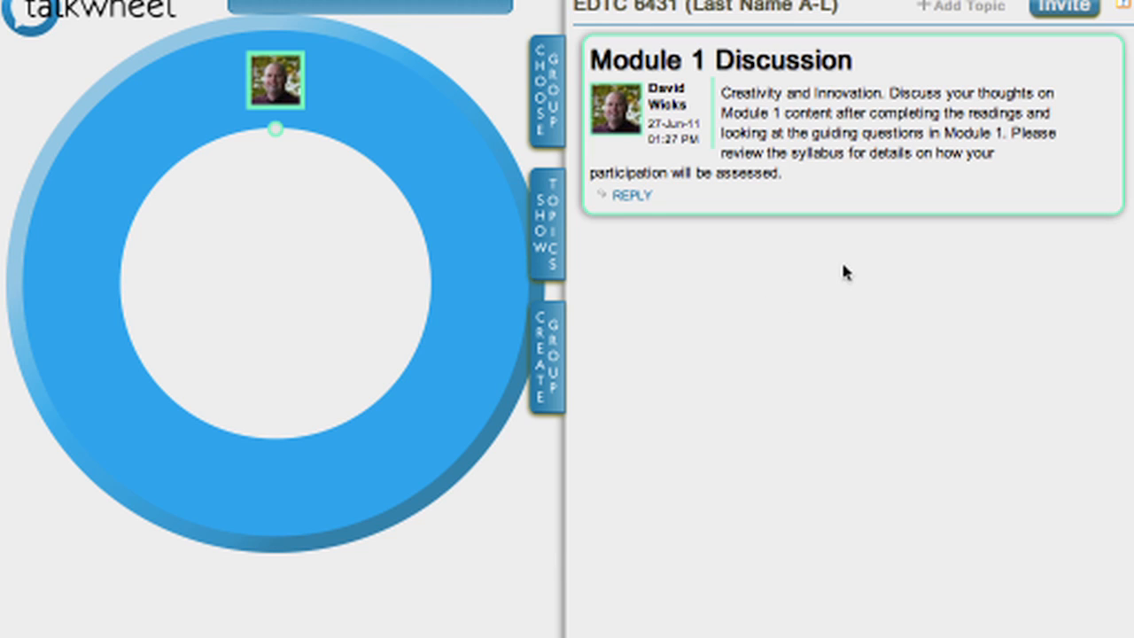
mouse_move(971, 25)
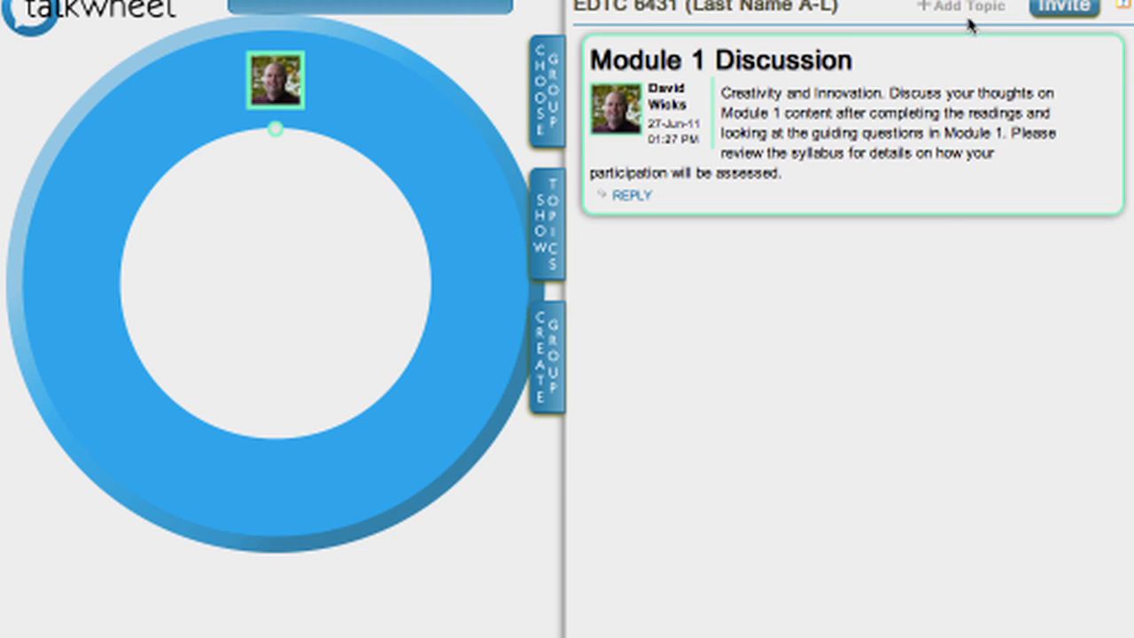
mouse_move(971, 35)
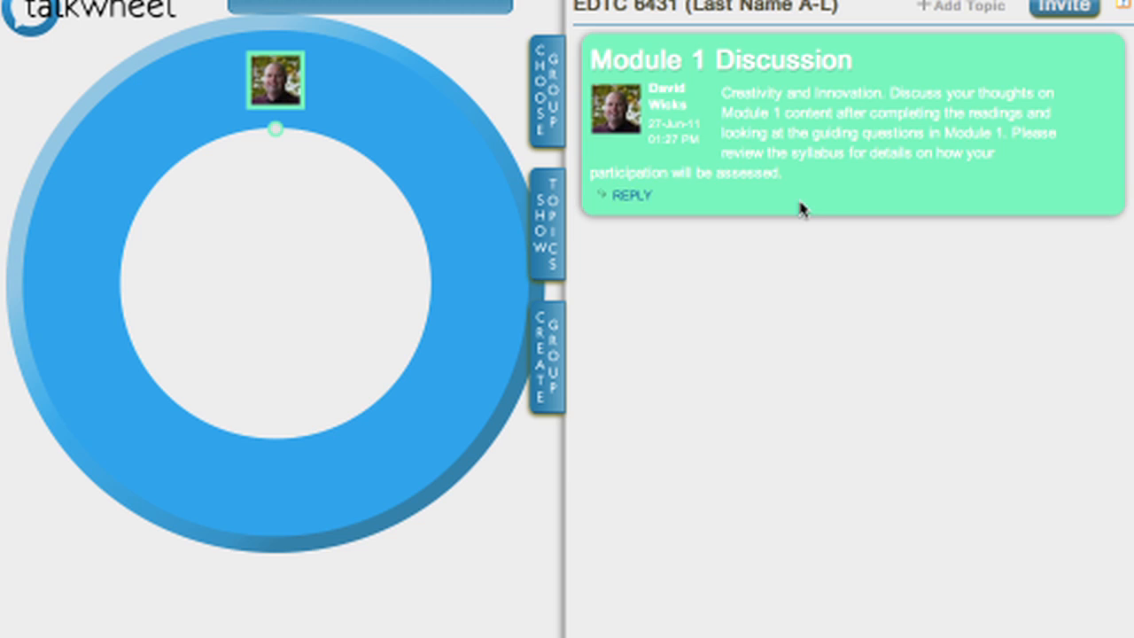
mouse_move(718, 205)
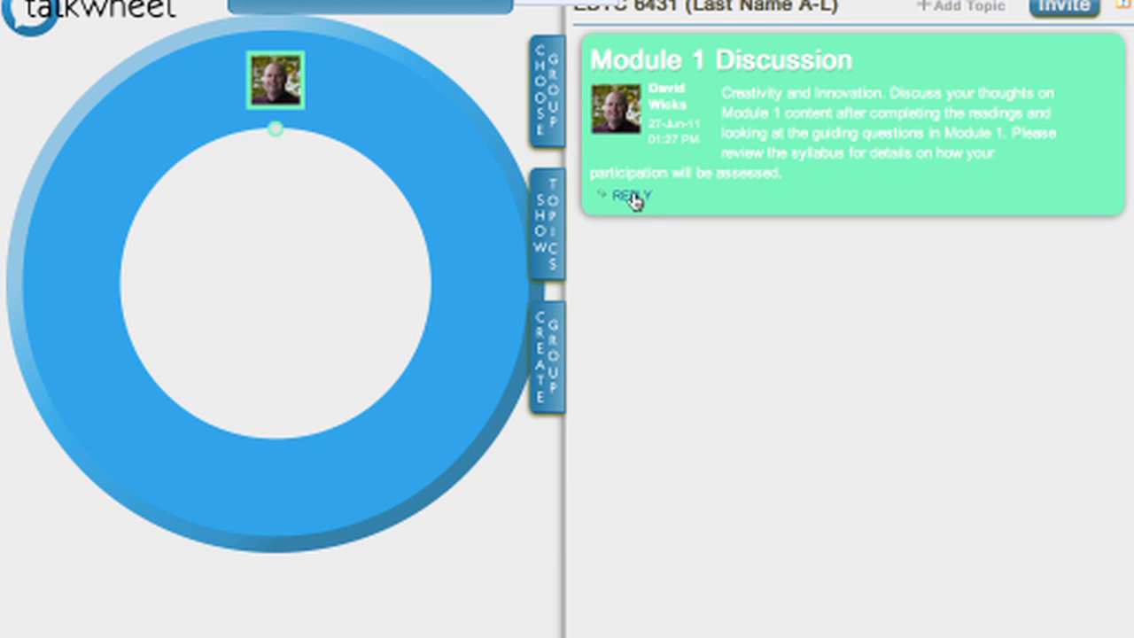
Step: Reply to Module 1 Discussion with "Here's my reply to the instructor's prompt." and submit it
left_click(628, 195)
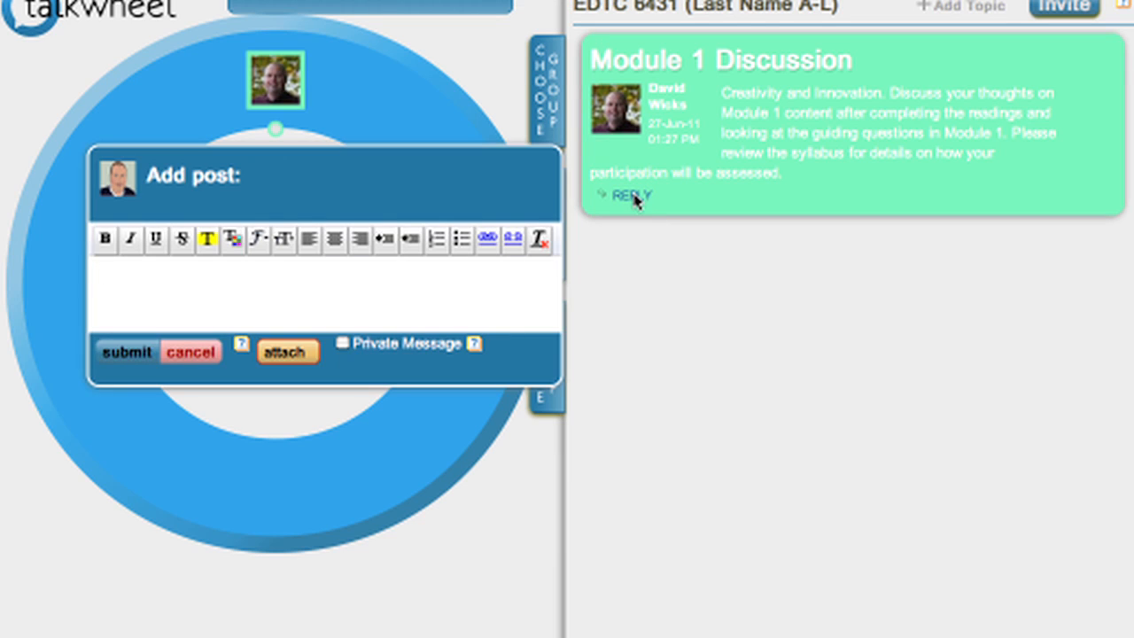
type("Here's")
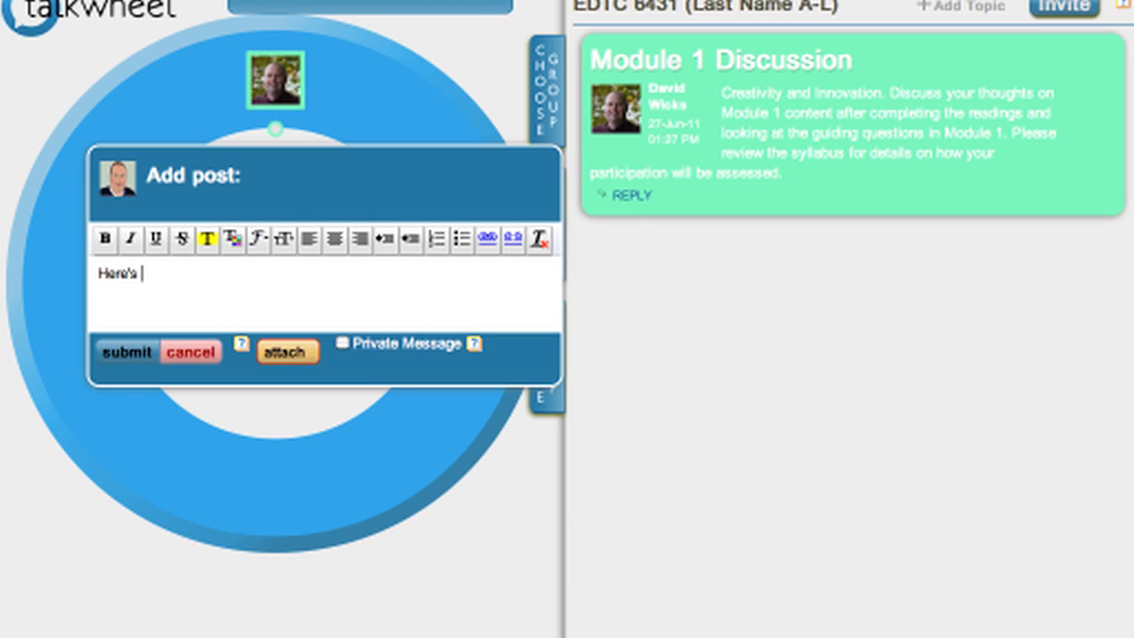
type("my")
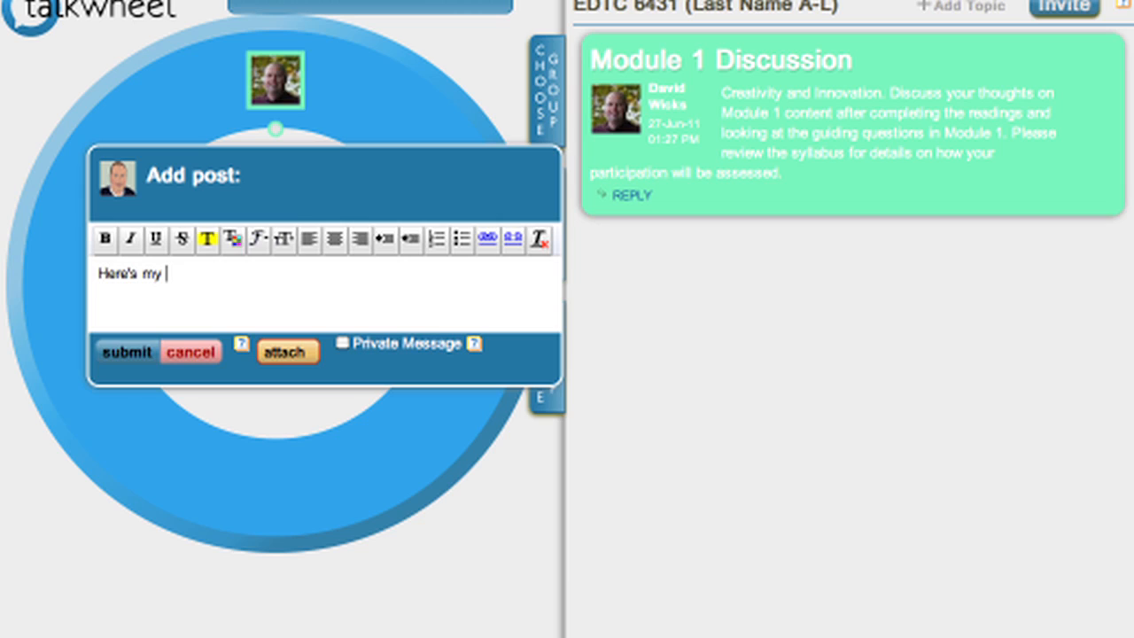
type("reply to")
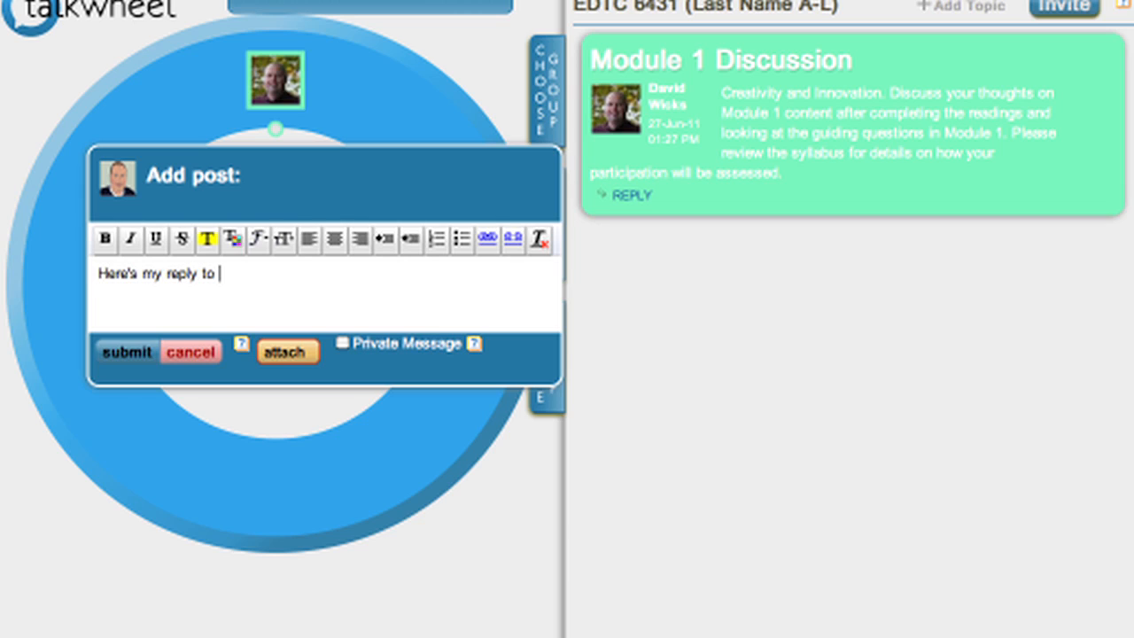
type("the instruct")
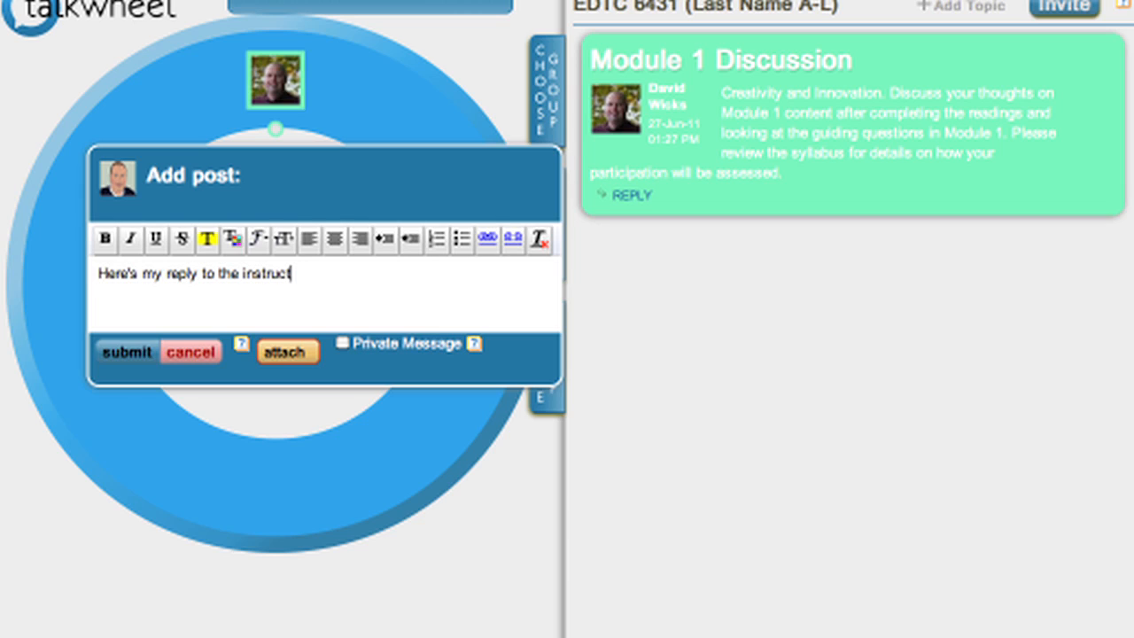
type("or's")
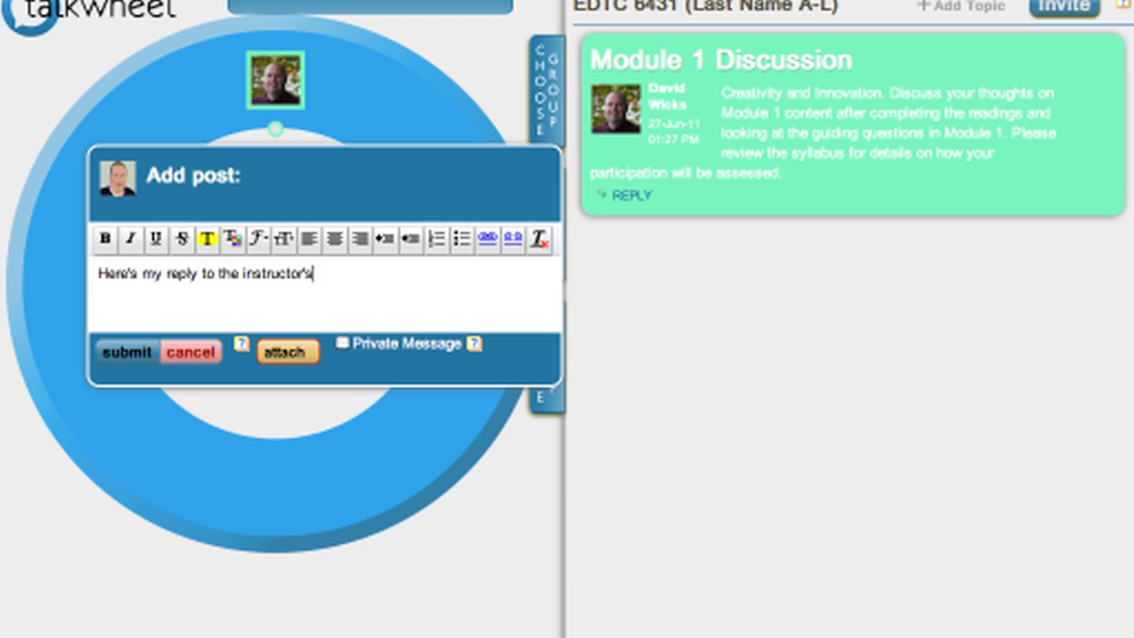
type("promp")
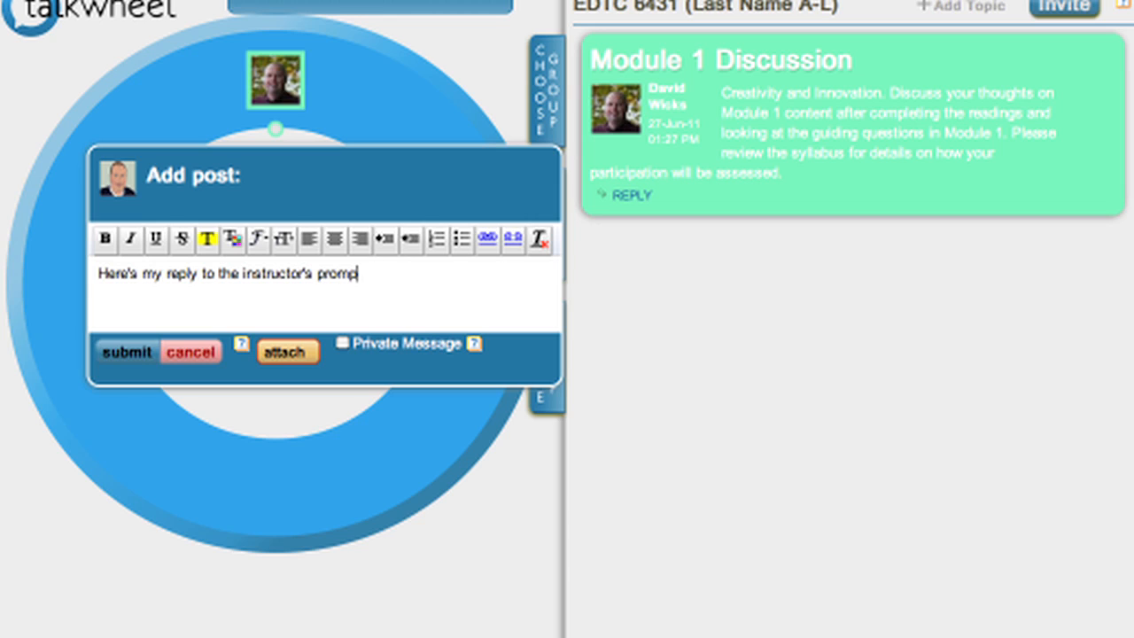
type(".")
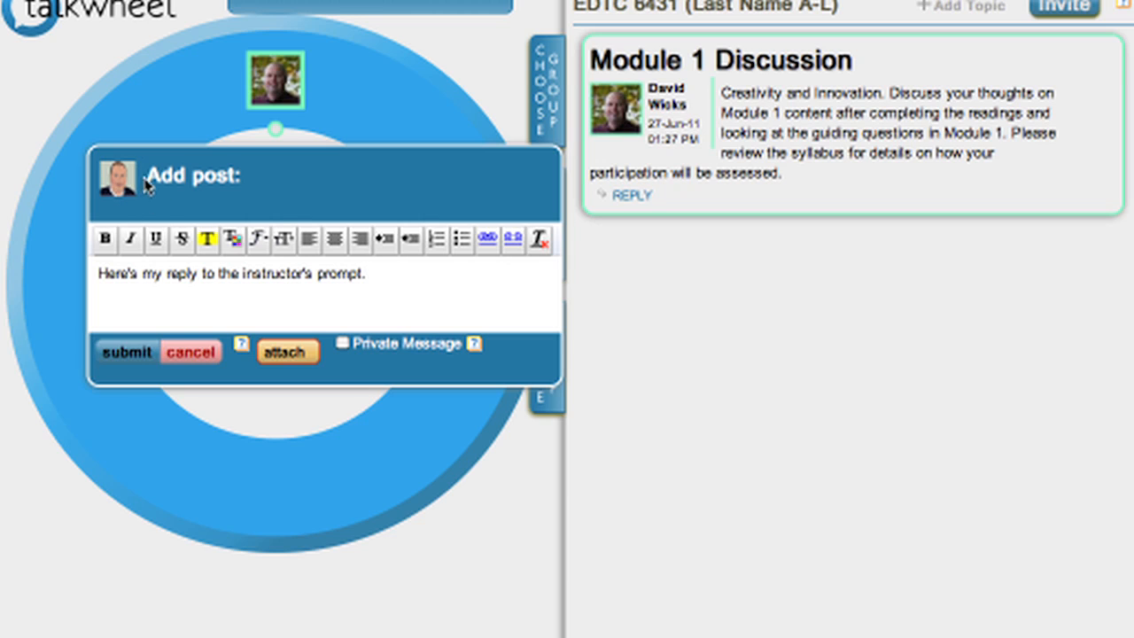
mouse_move(273, 305)
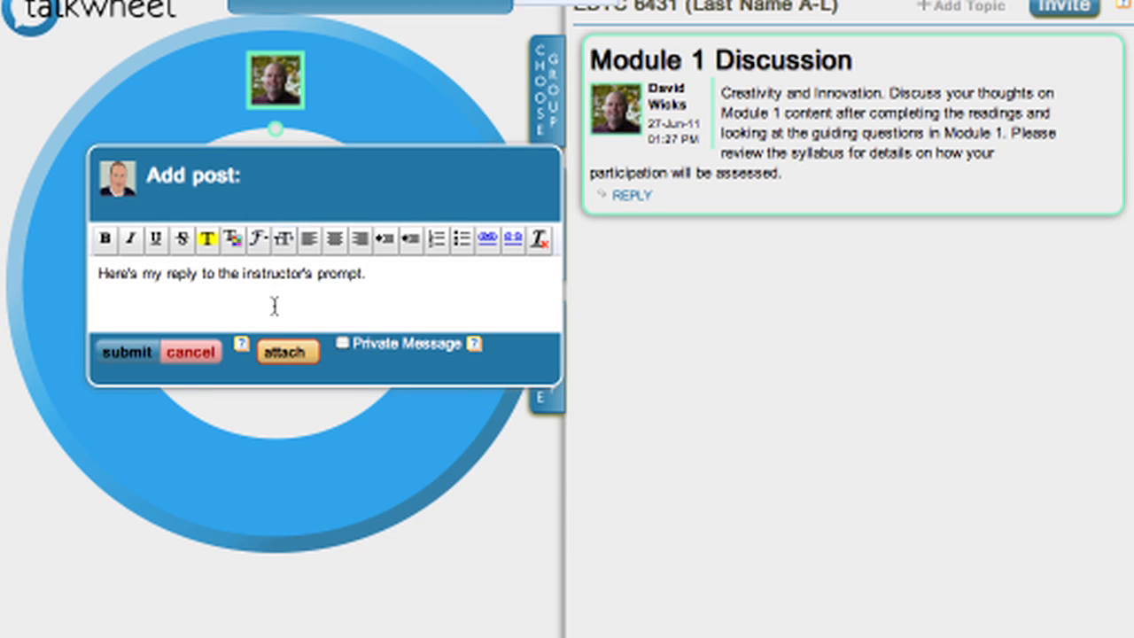
mouse_move(329, 300)
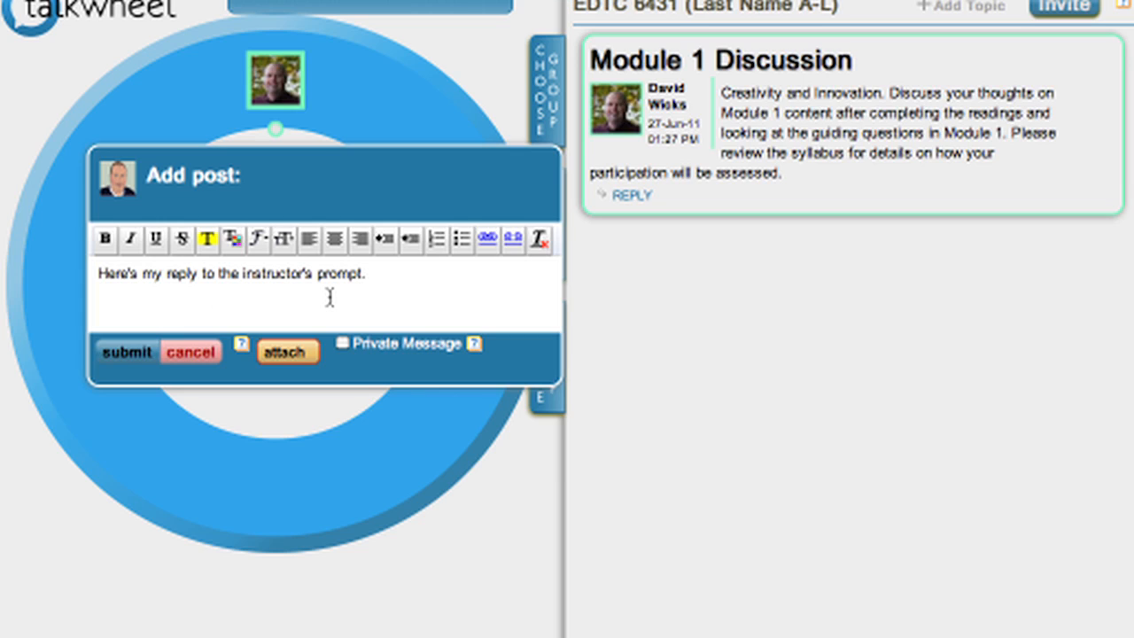
mouse_move(174, 316)
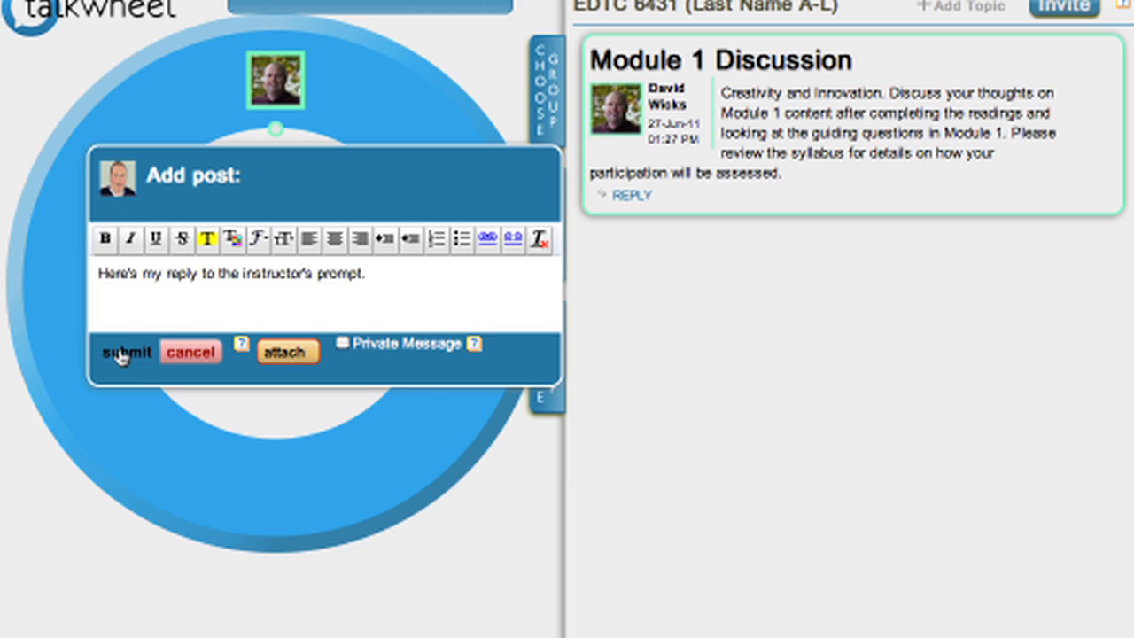
left_click(122, 351)
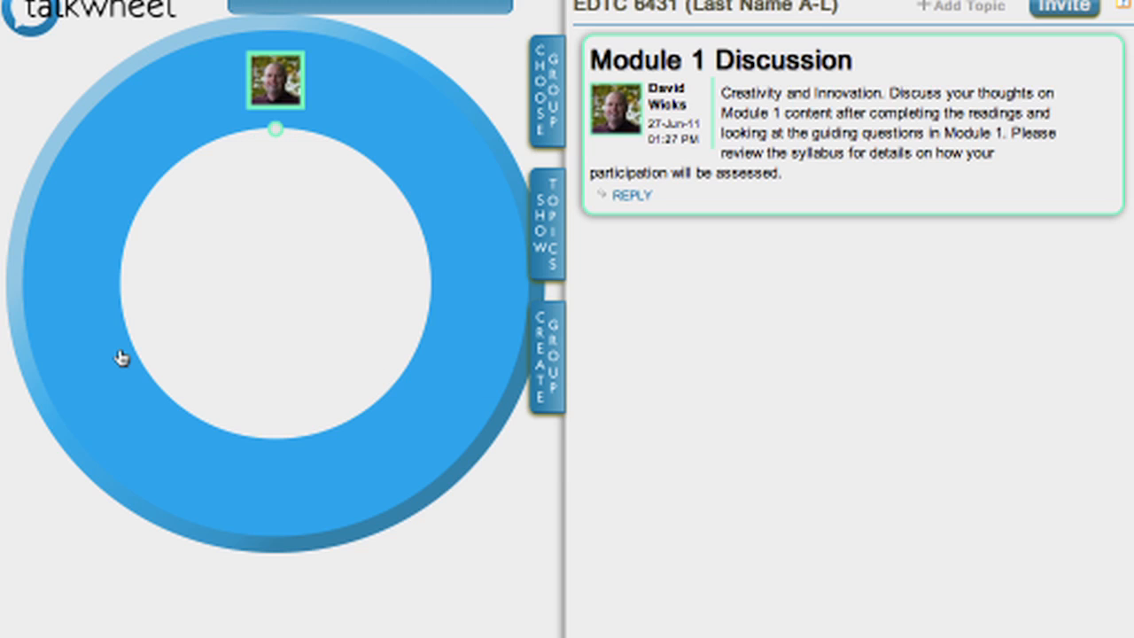
Step: Review the posted reply threaded under Module 1 Discussion on the wheel
left_click(633, 195)
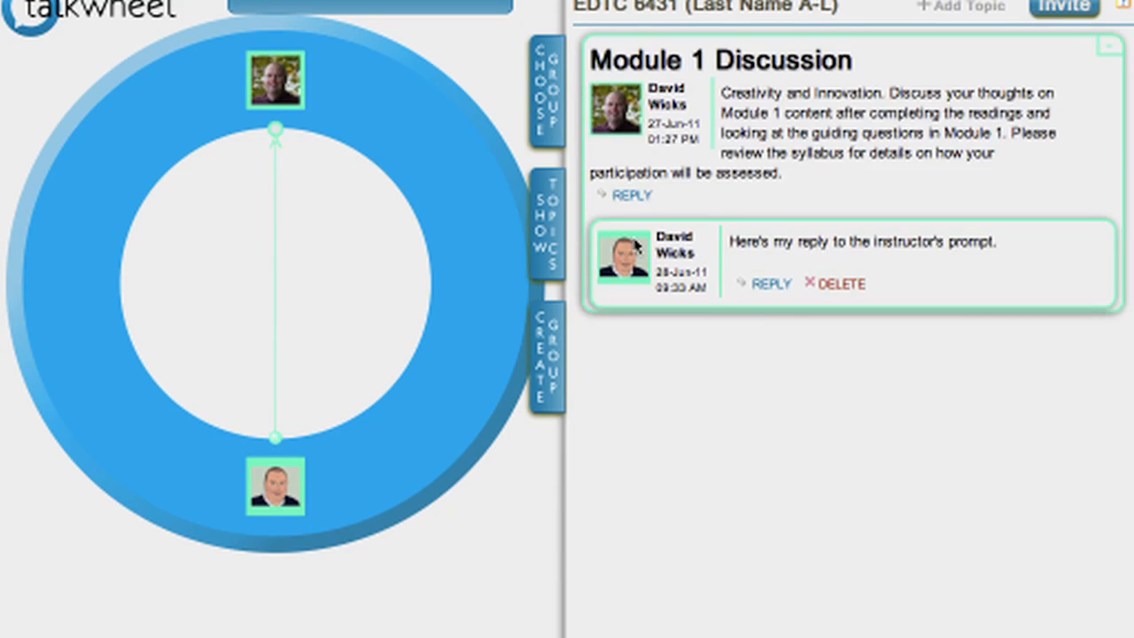
mouse_move(693, 439)
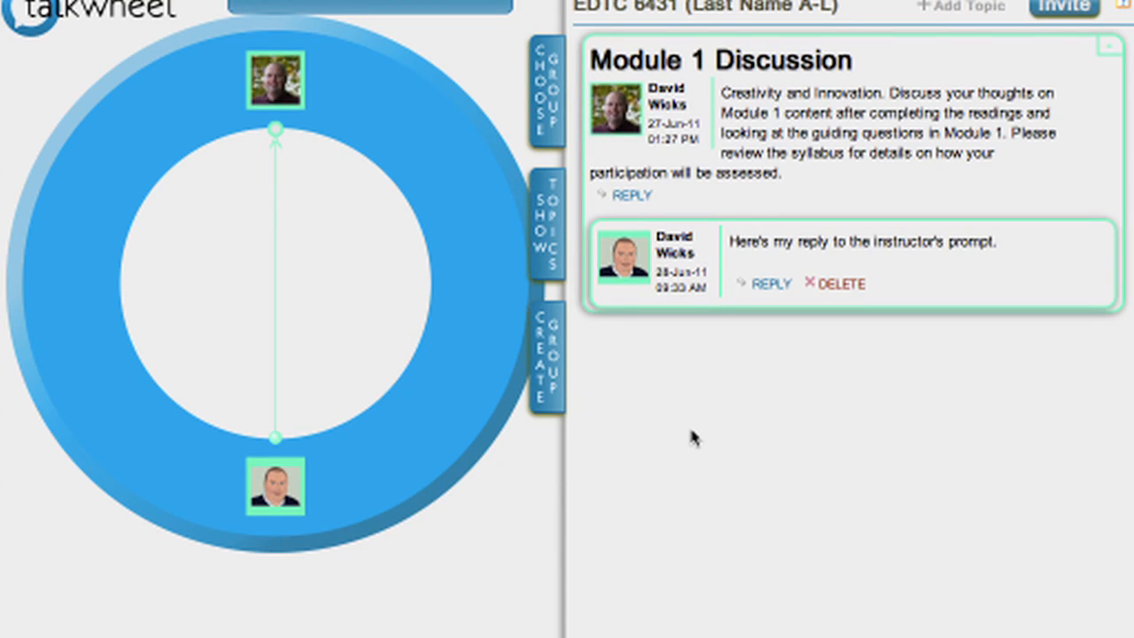
mouse_move(698, 433)
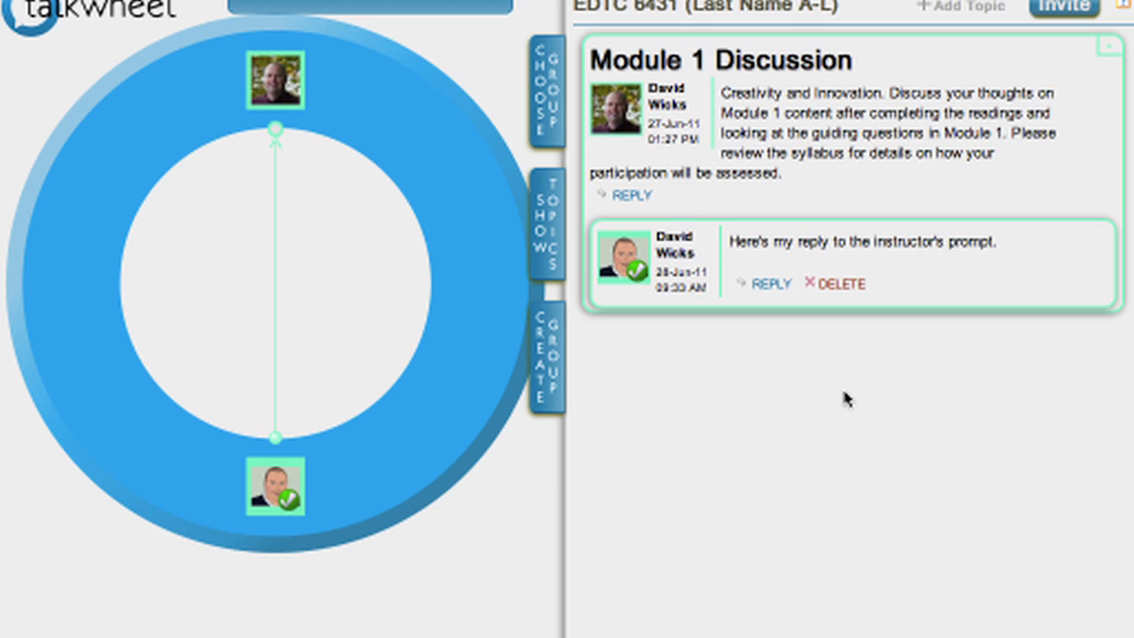
mouse_move(564, 533)
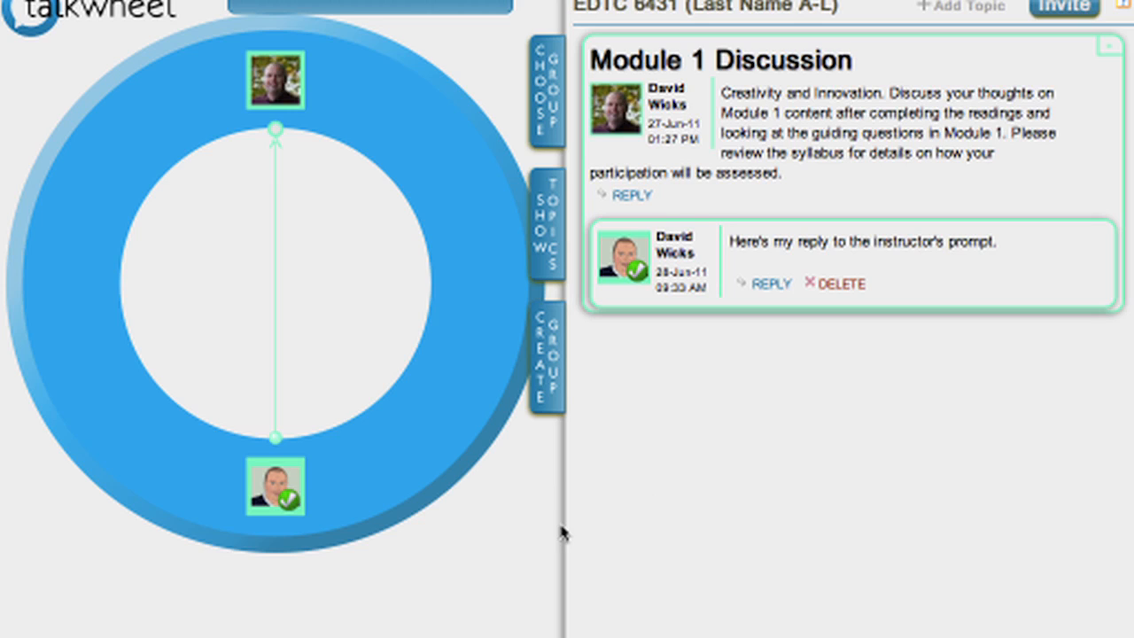
mouse_move(259, 372)
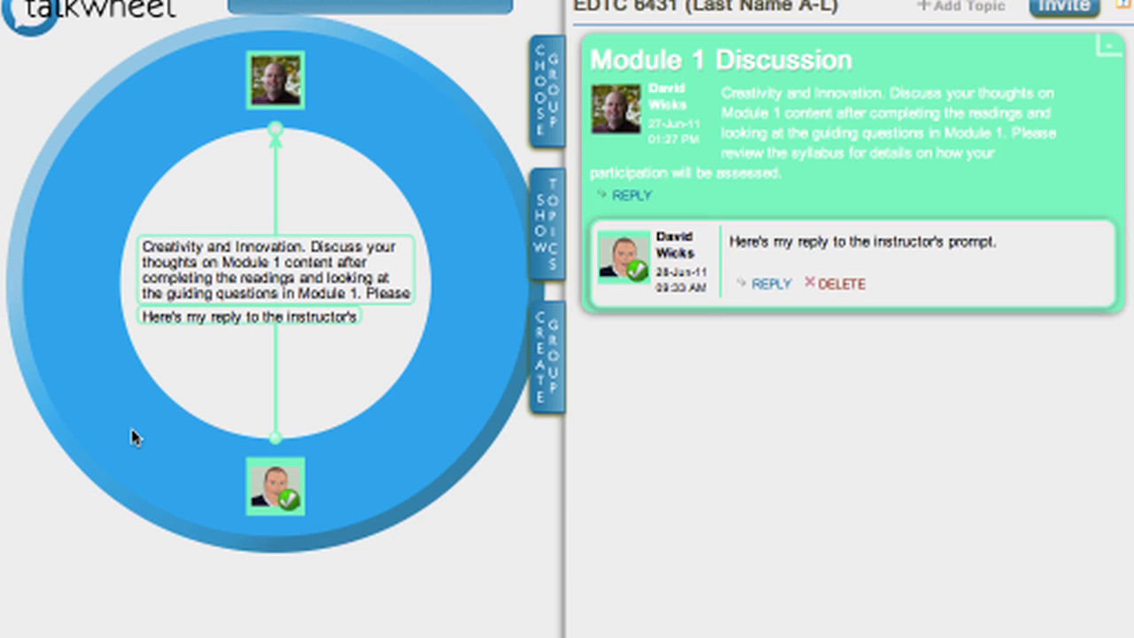
mouse_move(751, 420)
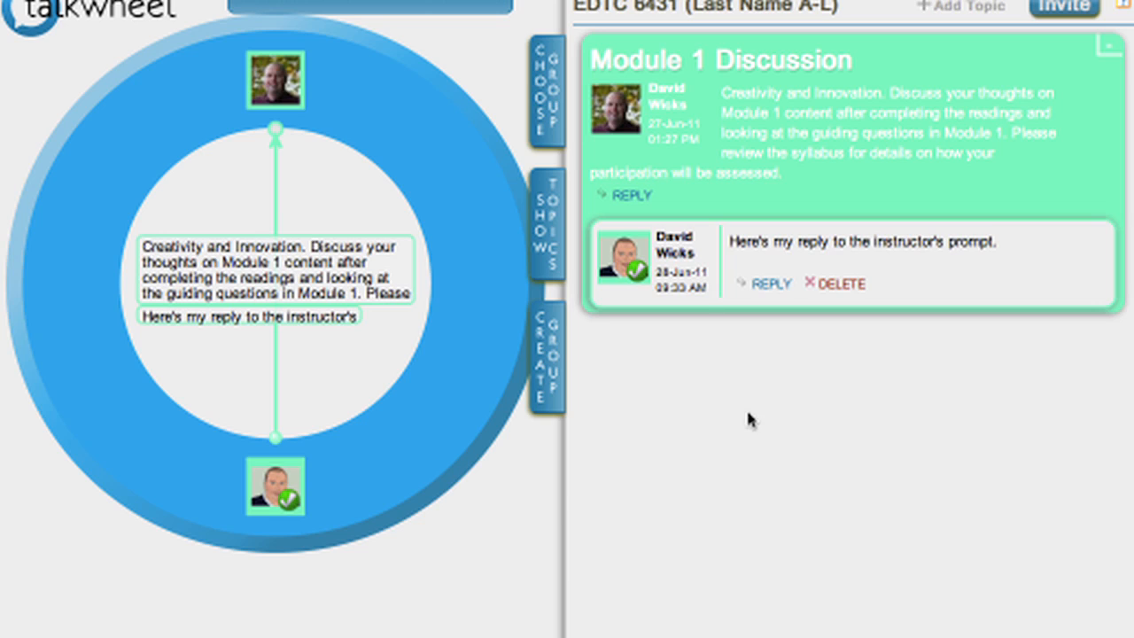
mouse_move(168, 186)
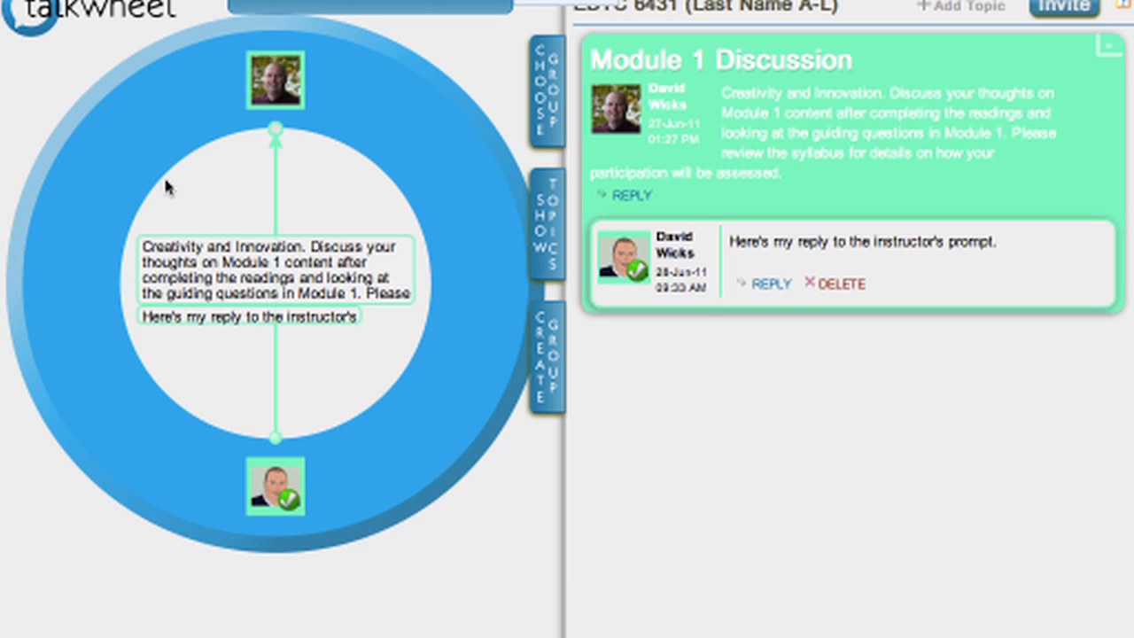
mouse_move(411, 197)
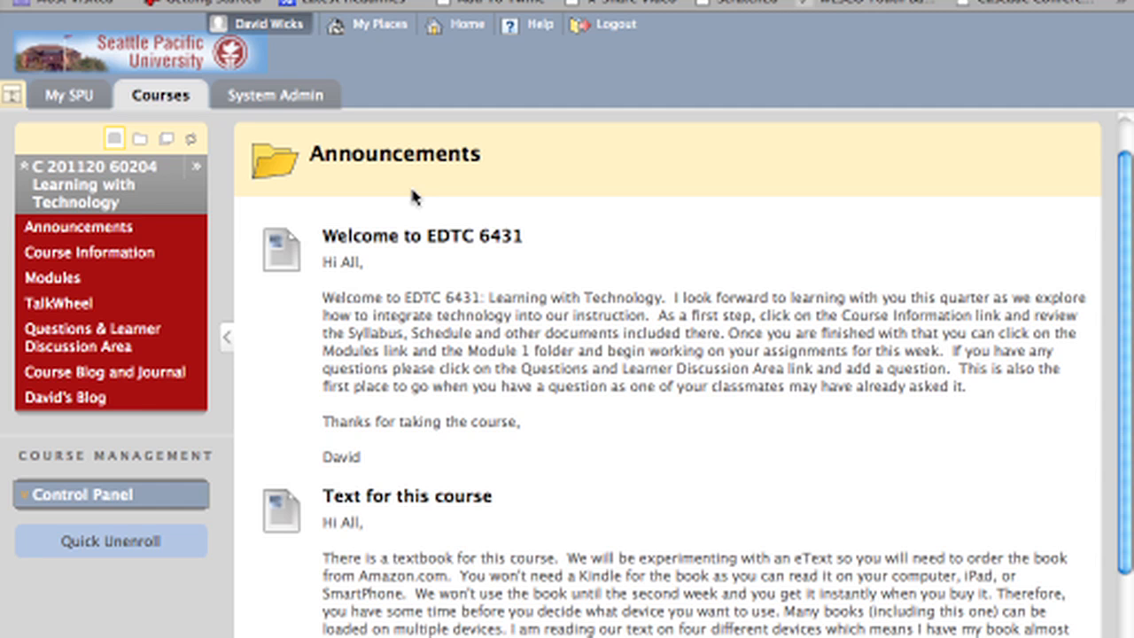
mouse_move(59, 303)
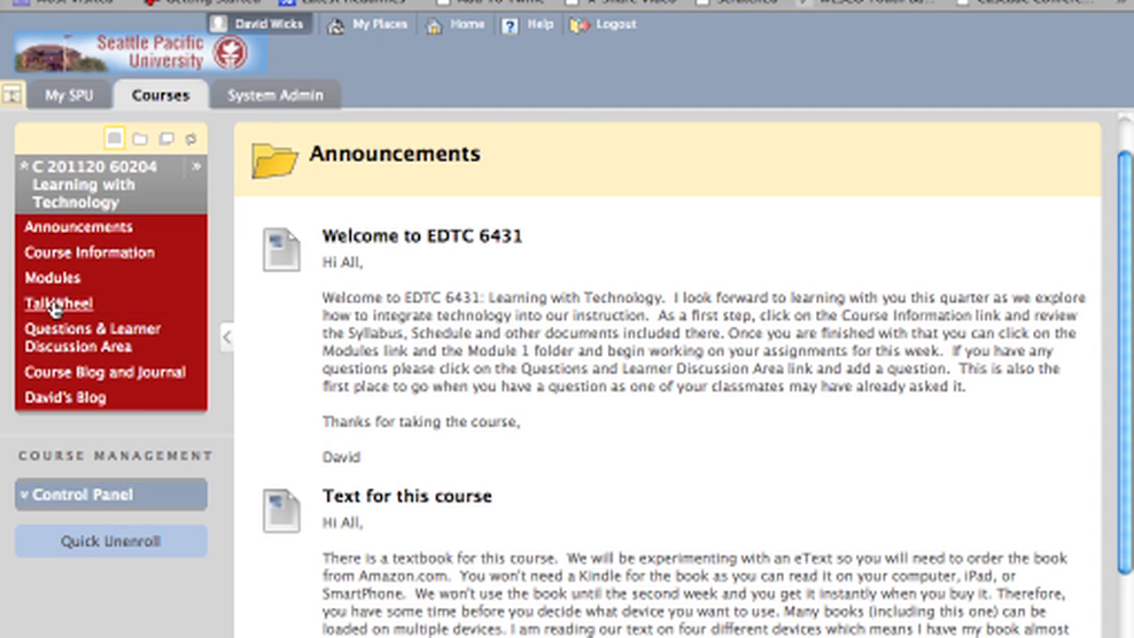
left_click(57, 303)
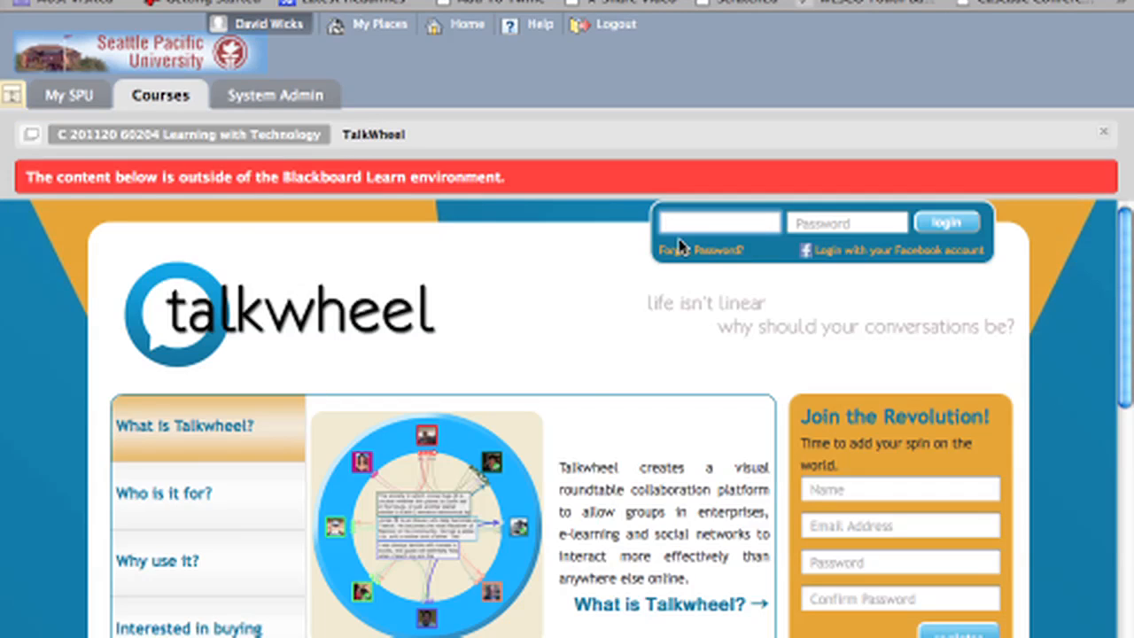
type("dwicks@")
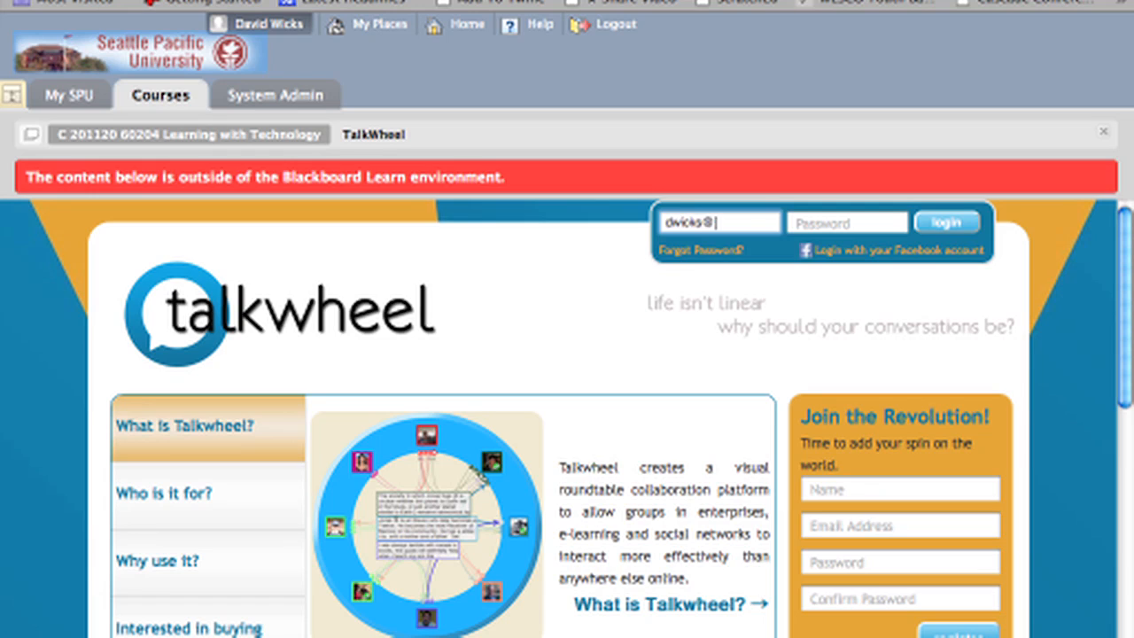
left_click(947, 222)
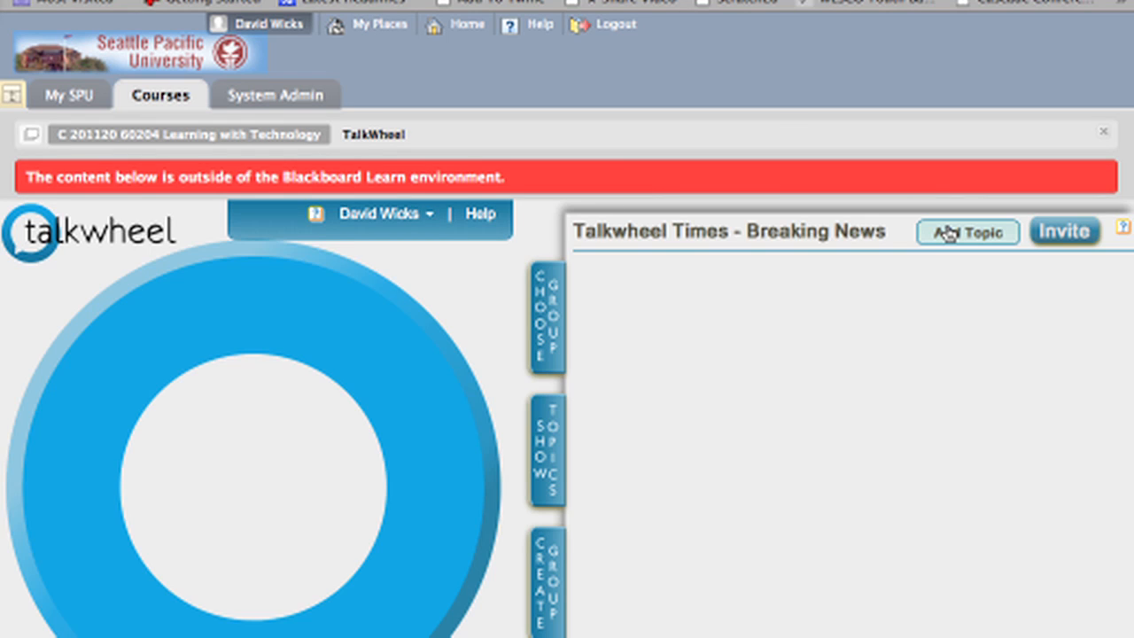
Step: Choose the EDTC 6431 (Last Name A-L) group from the group list
left_click(967, 230)
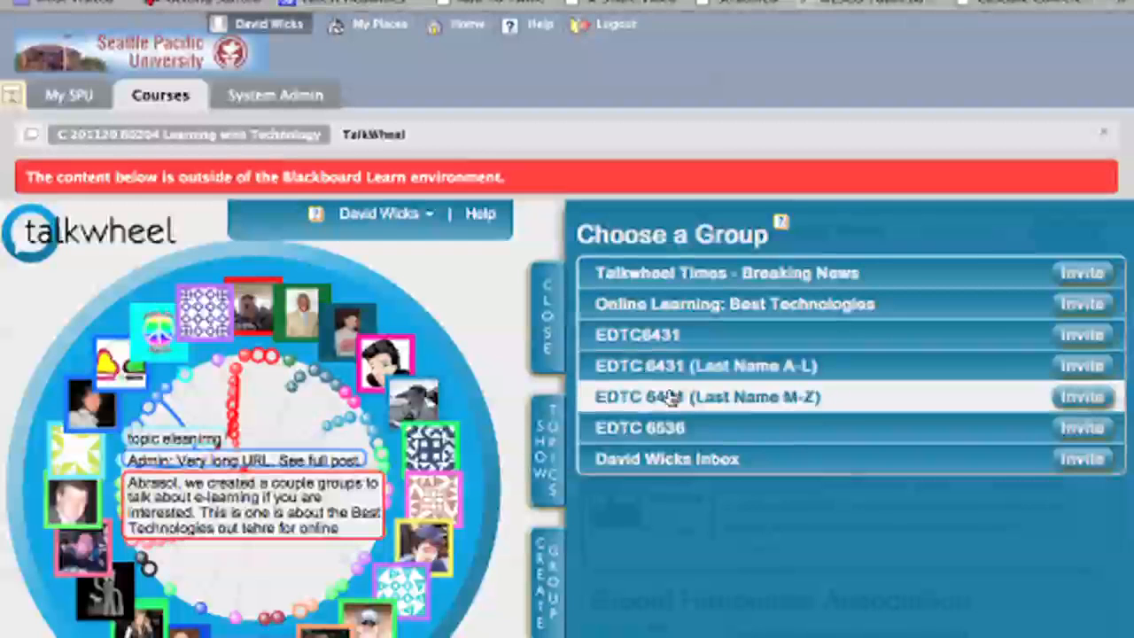
left_click(706, 397)
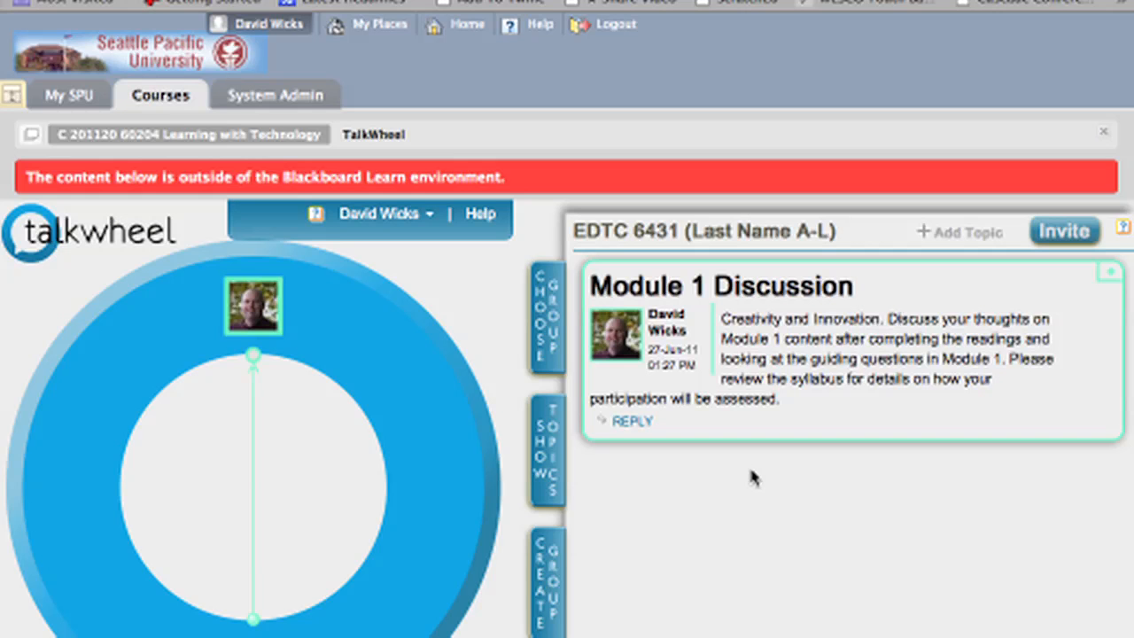
left_click(548, 319)
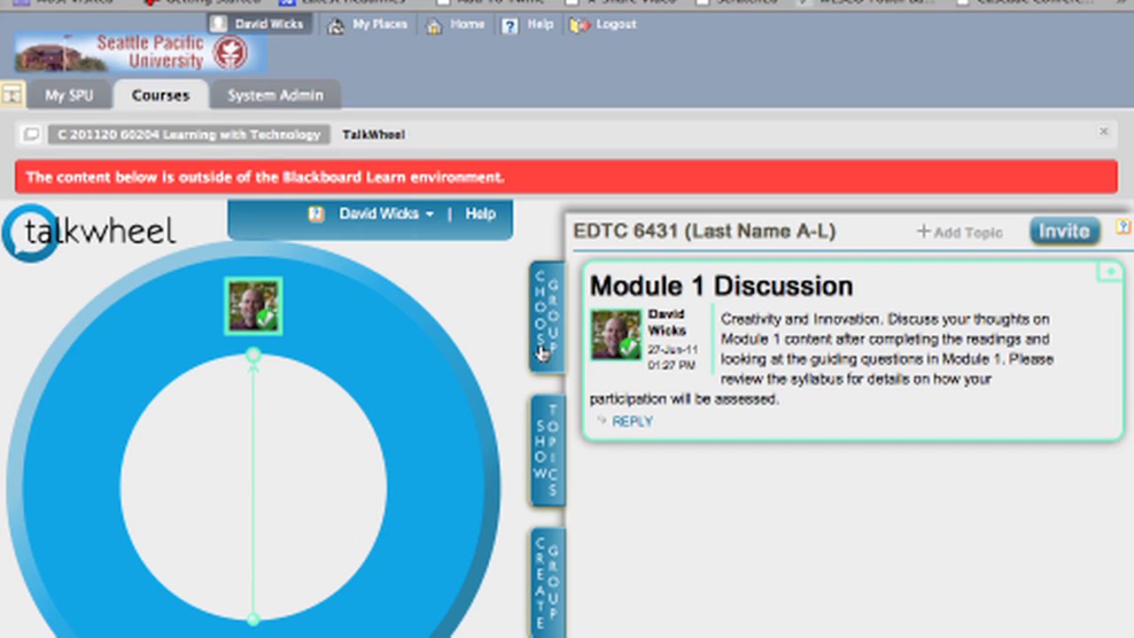
mouse_move(549, 443)
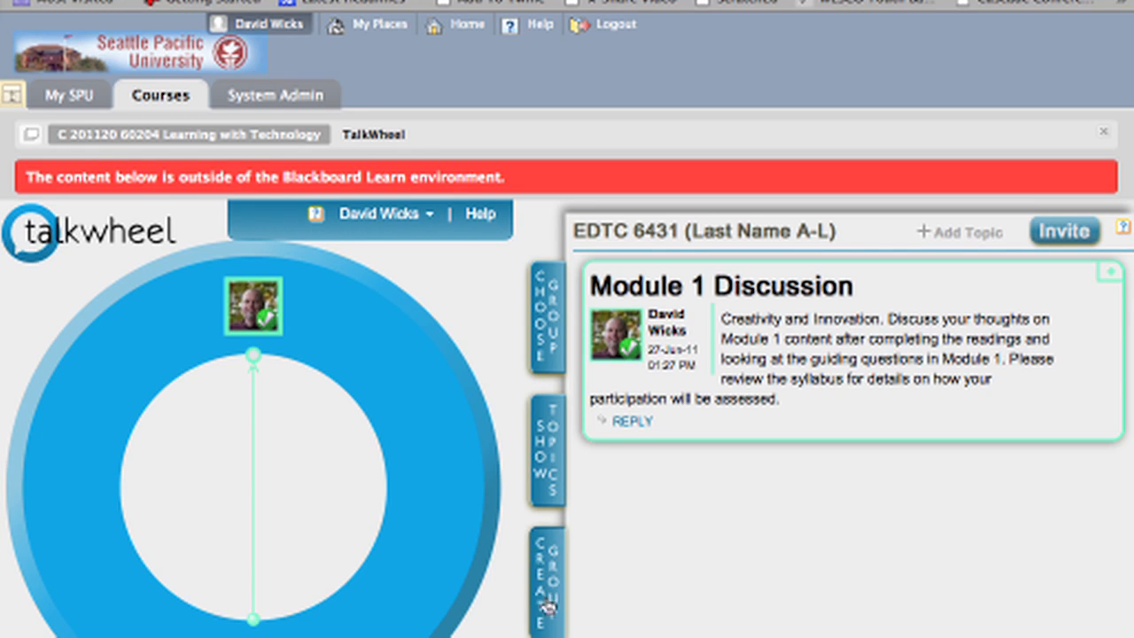
mouse_move(822, 549)
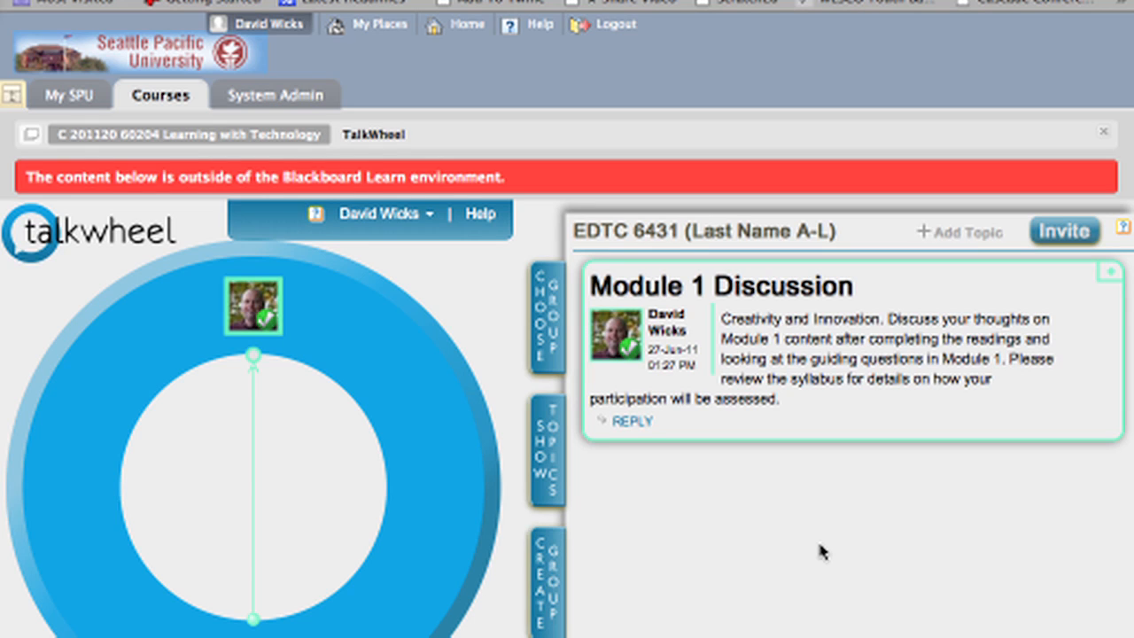